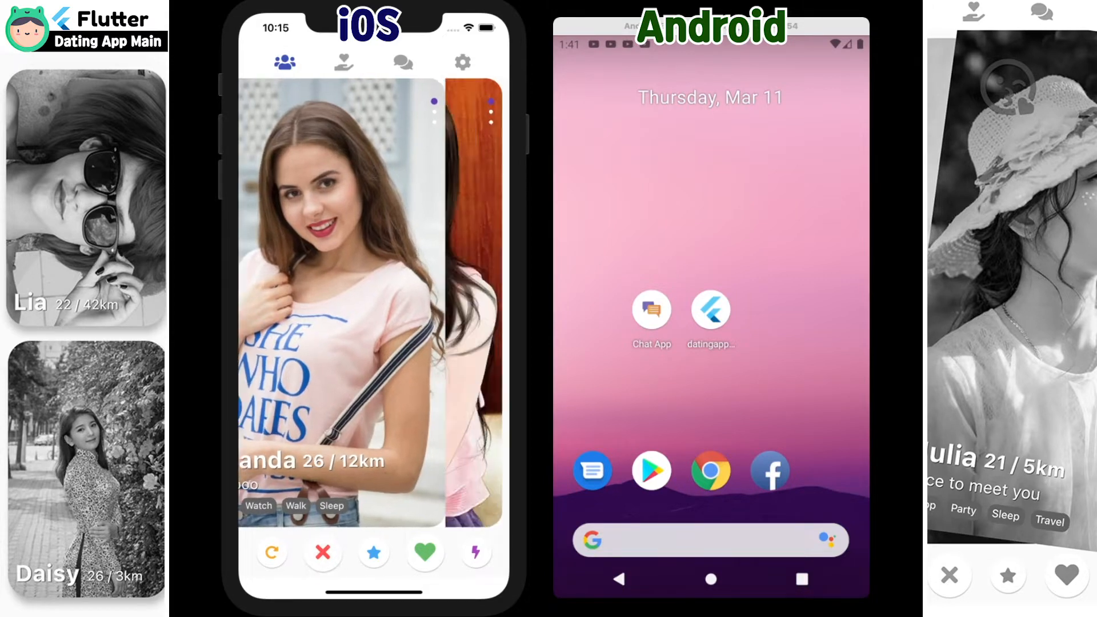
- Like the remaining profile cards, including Helen, until the deck reads 'No users!'
{"action": "left_click", "coordinate": [423, 551]}
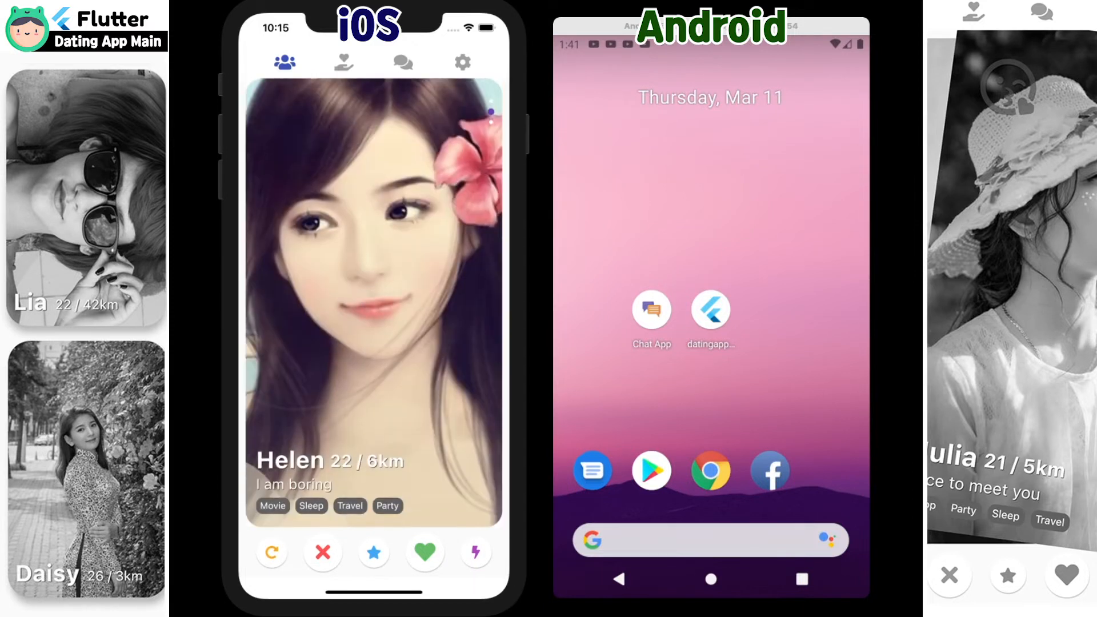
{"action": "left_click", "coordinate": [424, 552]}
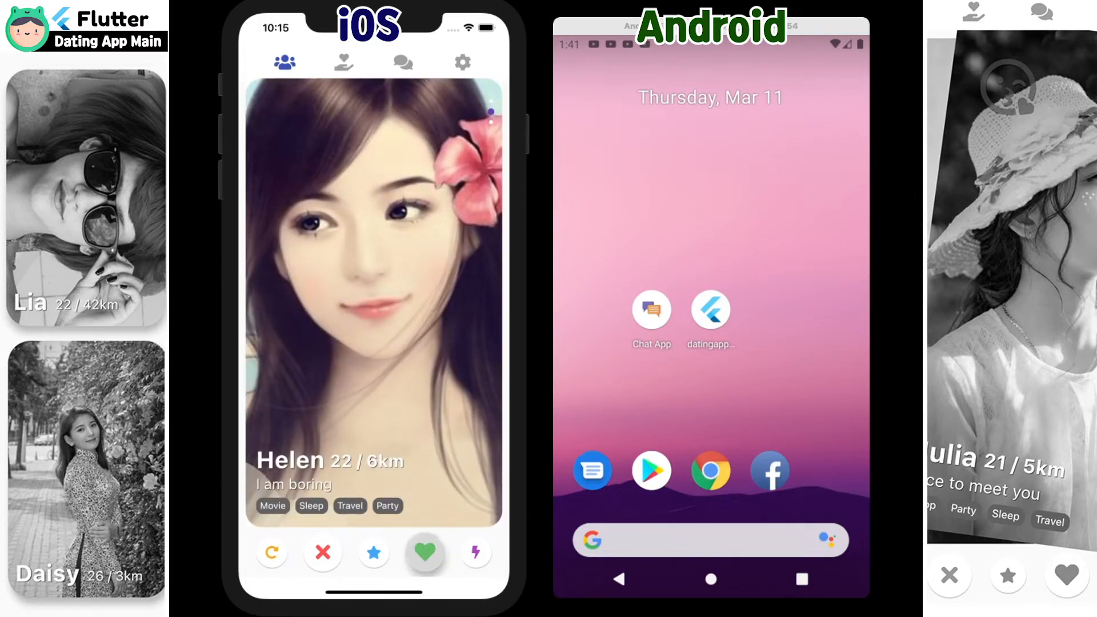
{"action": "left_click", "coordinate": [423, 552]}
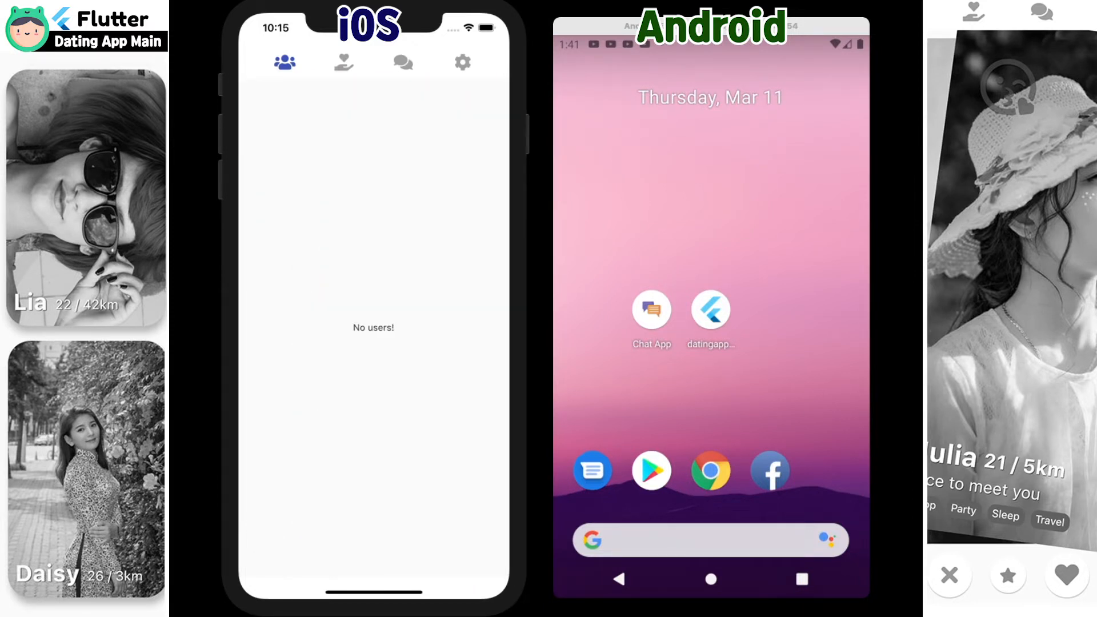
- Browse the liked-profiles grid (Jessi, Lucy, Lia, Daisy), then go to the chat list
{"action": "left_click", "coordinate": [343, 62]}
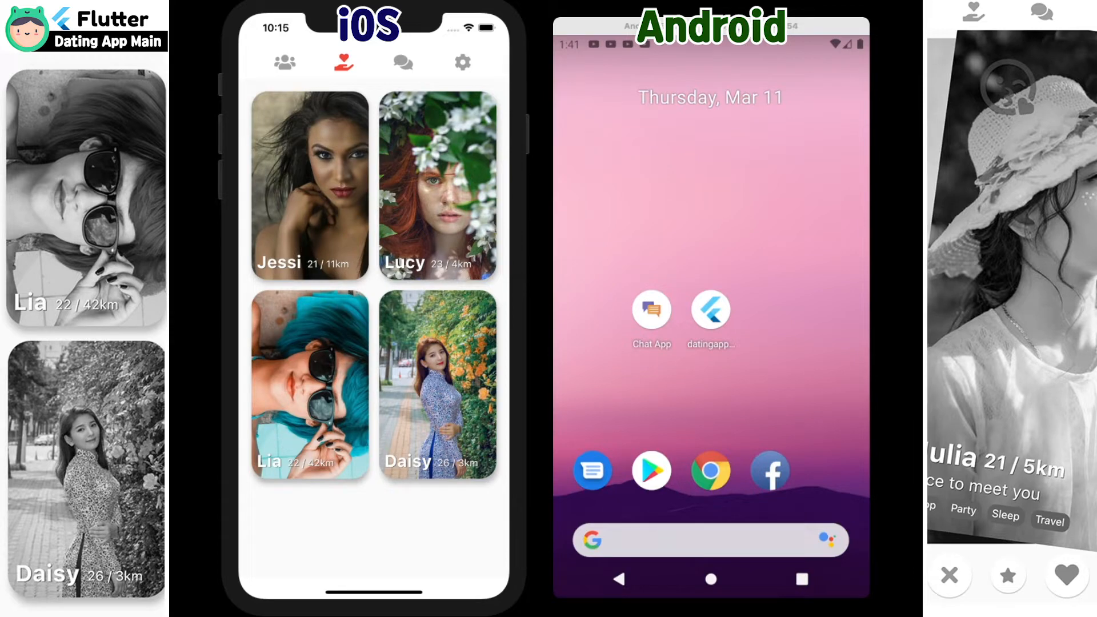
{"action": "left_click", "coordinate": [309, 185]}
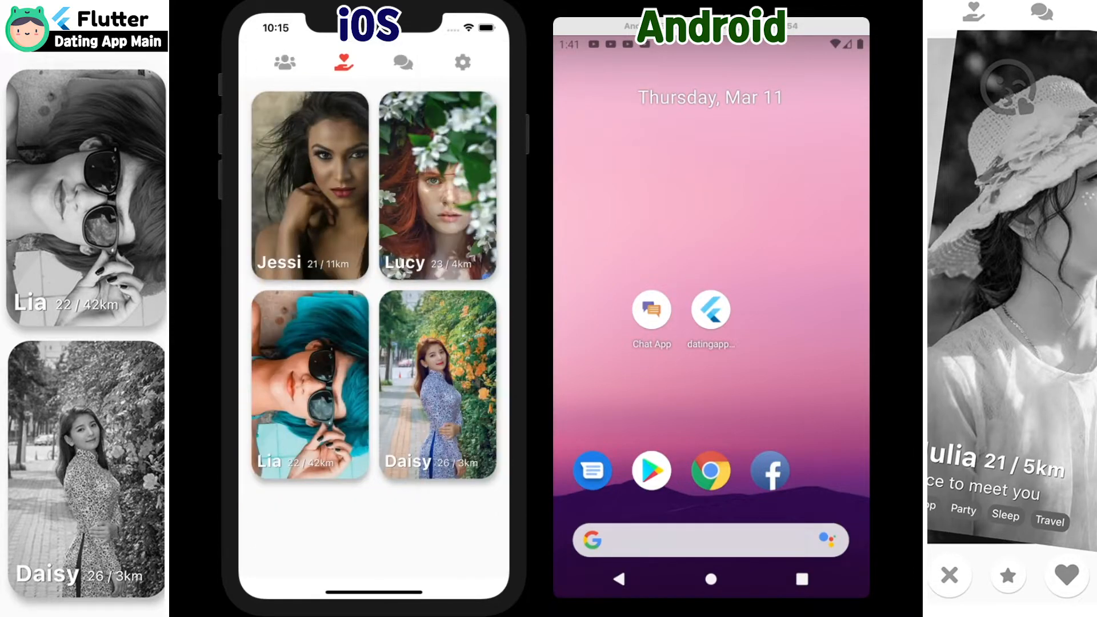
{"action": "left_click", "coordinate": [436, 384]}
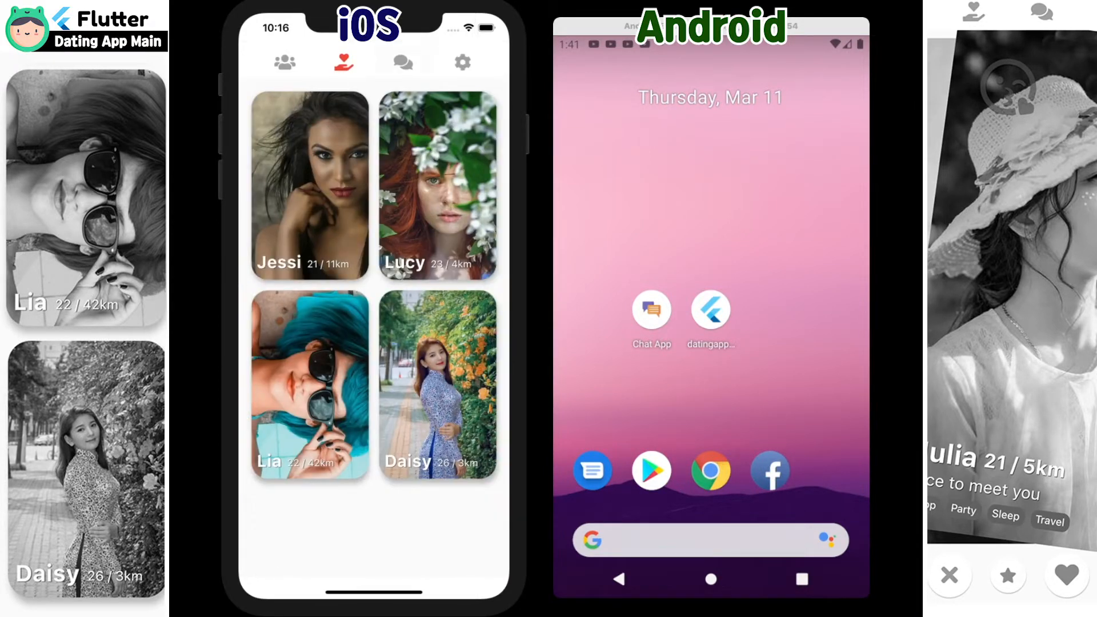
{"action": "left_click", "coordinate": [402, 62]}
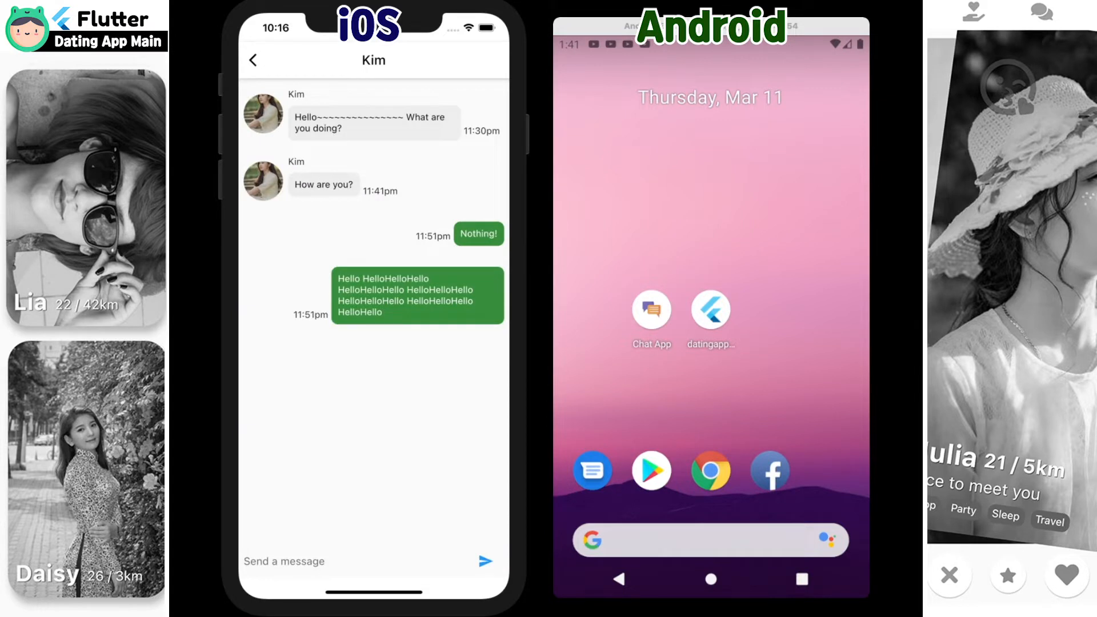
- Return from Kim's chat thread to the previous screen
{"action": "left_click", "coordinate": [252, 60]}
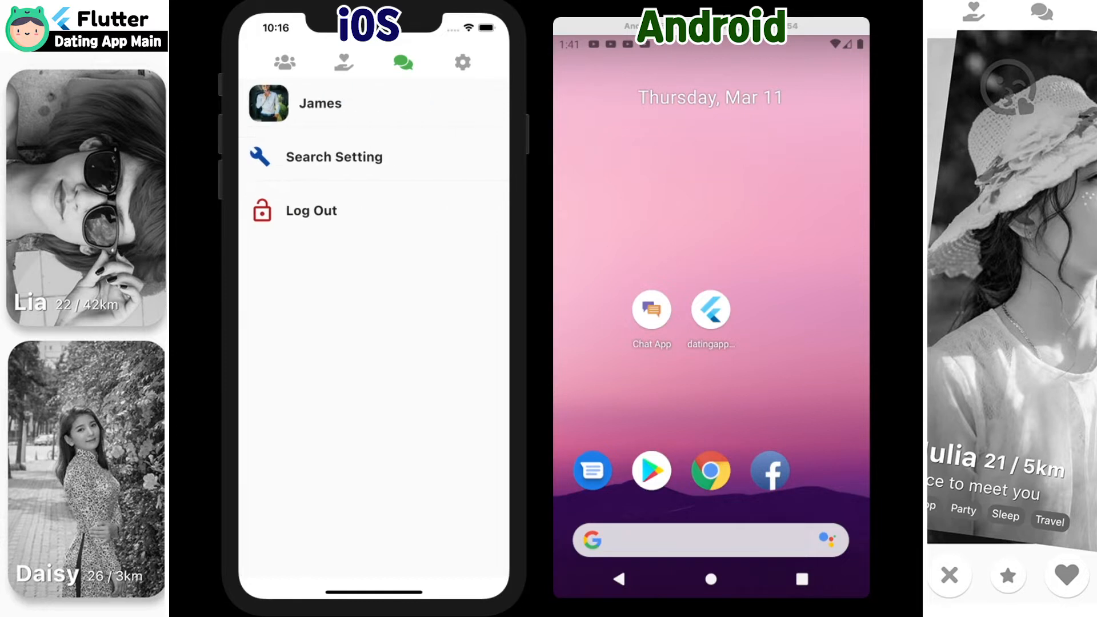
- Switch the Search Setting gender from Woman to Man and collapse the options
{"action": "left_click", "coordinate": [462, 62]}
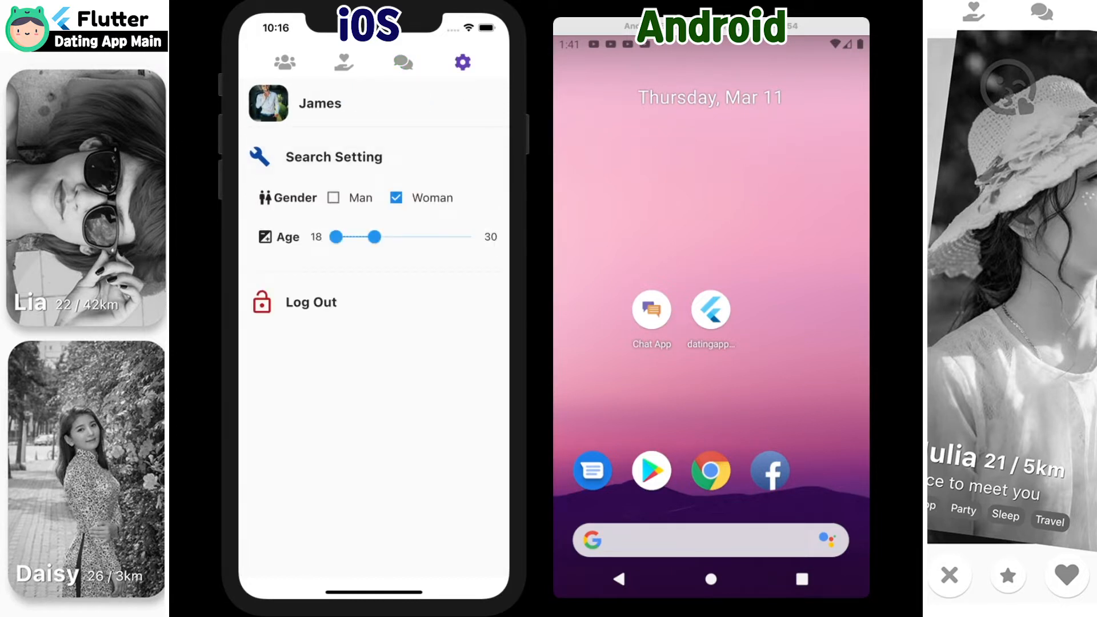
{"action": "left_click", "coordinate": [334, 197]}
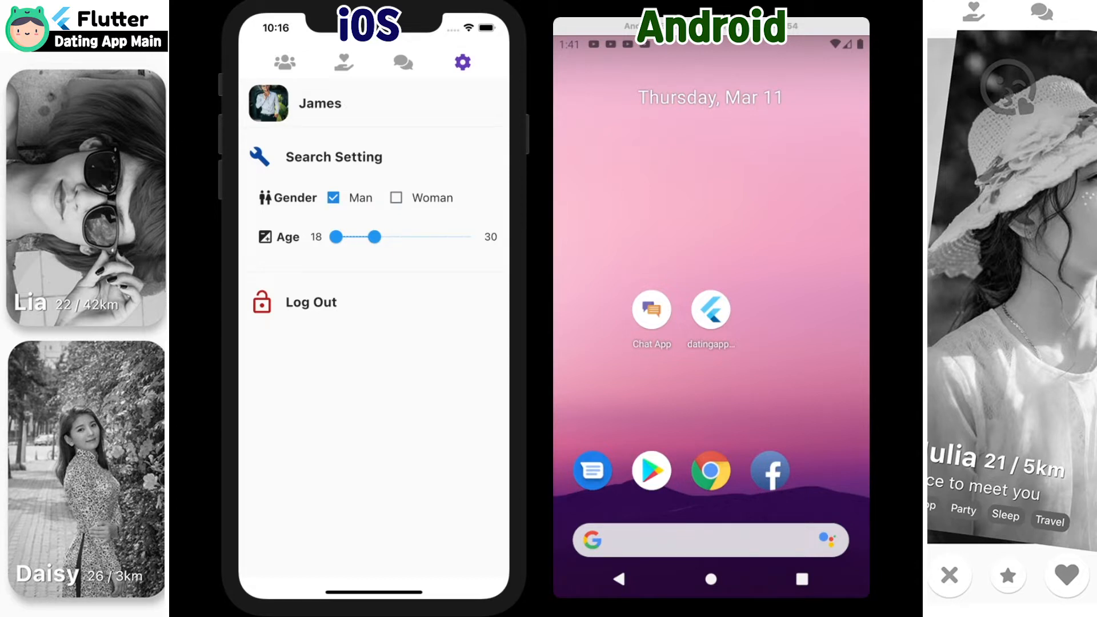
{"action": "left_click", "coordinate": [333, 156]}
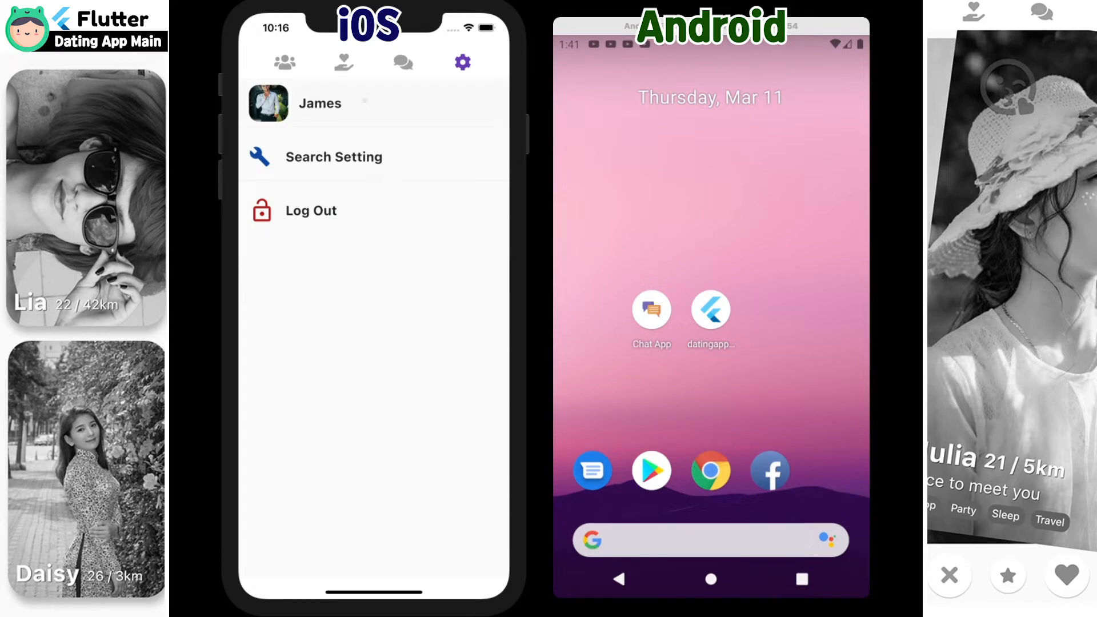
{"action": "left_click", "coordinate": [320, 102]}
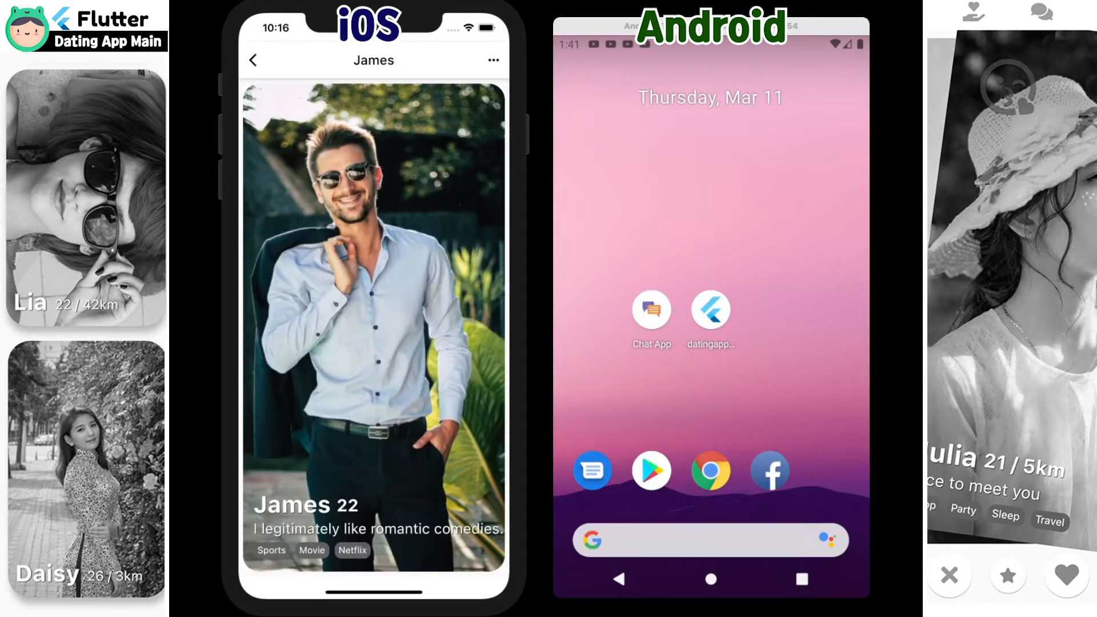
{"action": "left_click", "coordinate": [492, 60]}
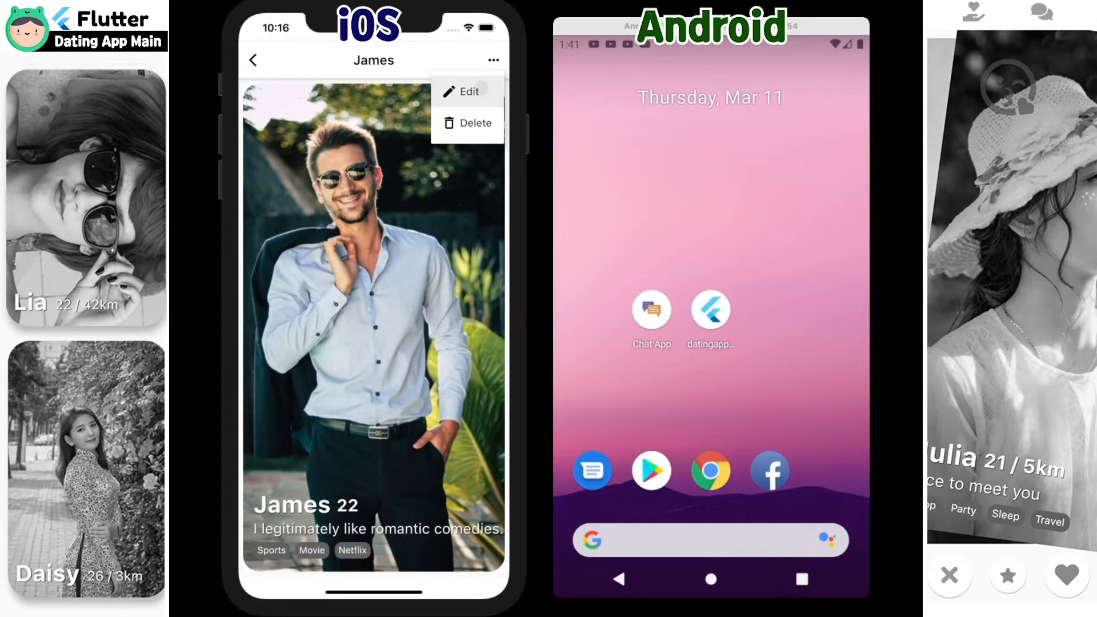
{"action": "left_click", "coordinate": [467, 91]}
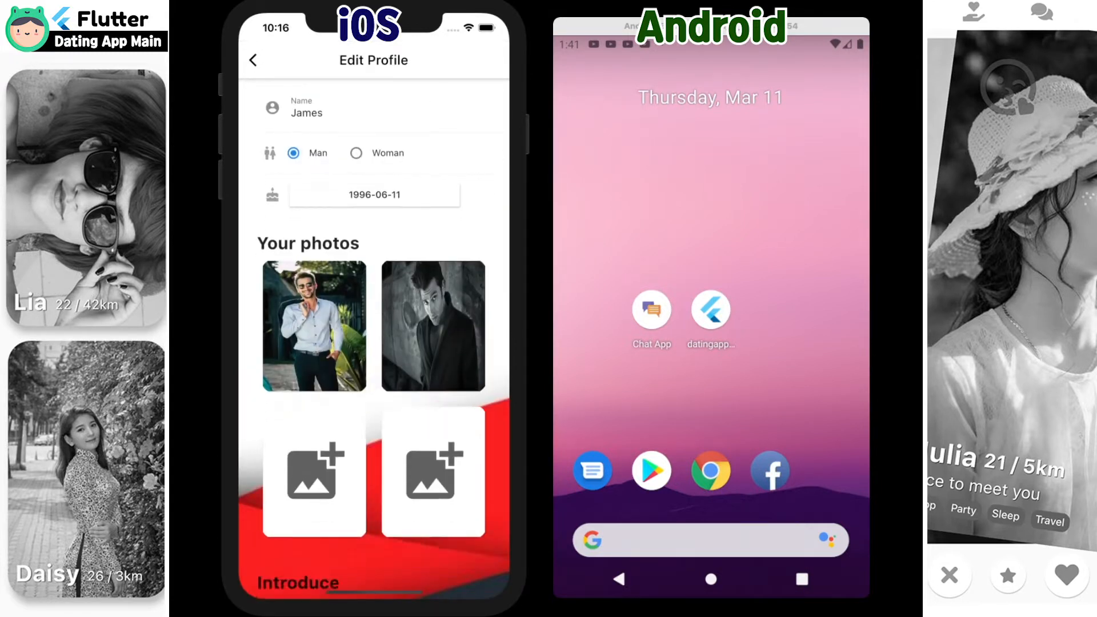
{"action": "scroll", "scroll_direction": "down", "scroll_amount": 3}
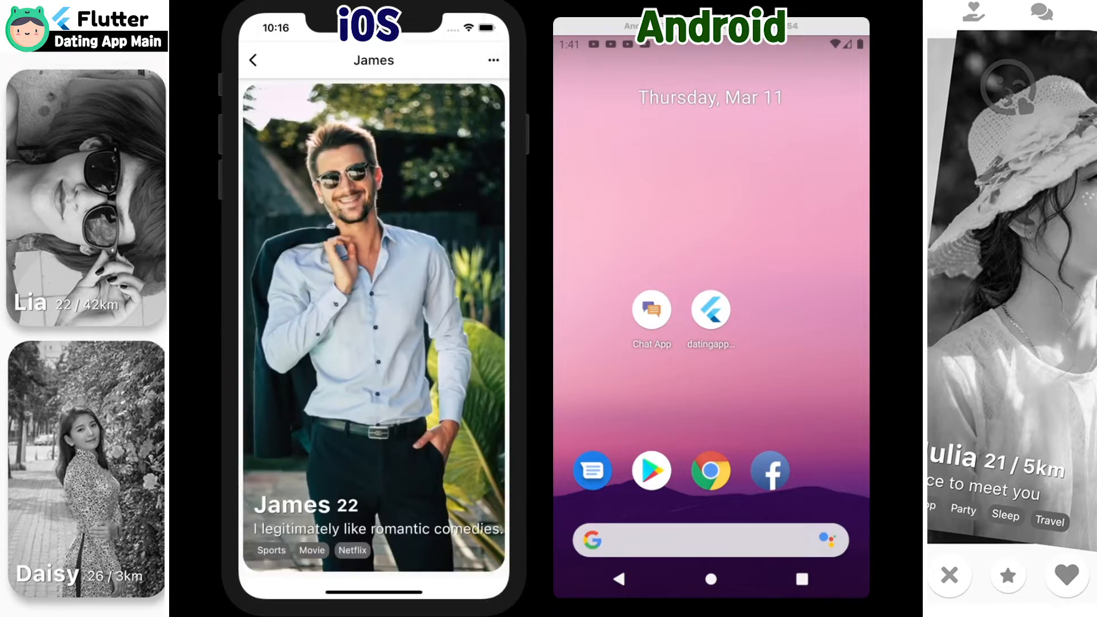
{"action": "left_click", "coordinate": [462, 62]}
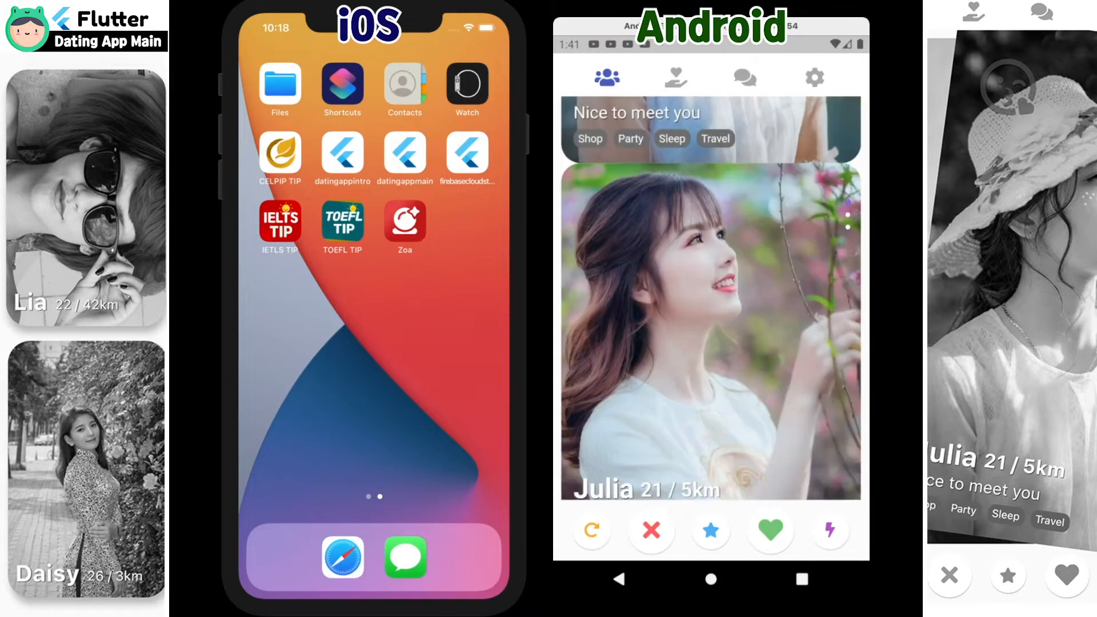
- Like Julia's and Helen's cards, view the liked-profiles grid, then open the chat list
{"action": "left_click", "coordinate": [770, 532]}
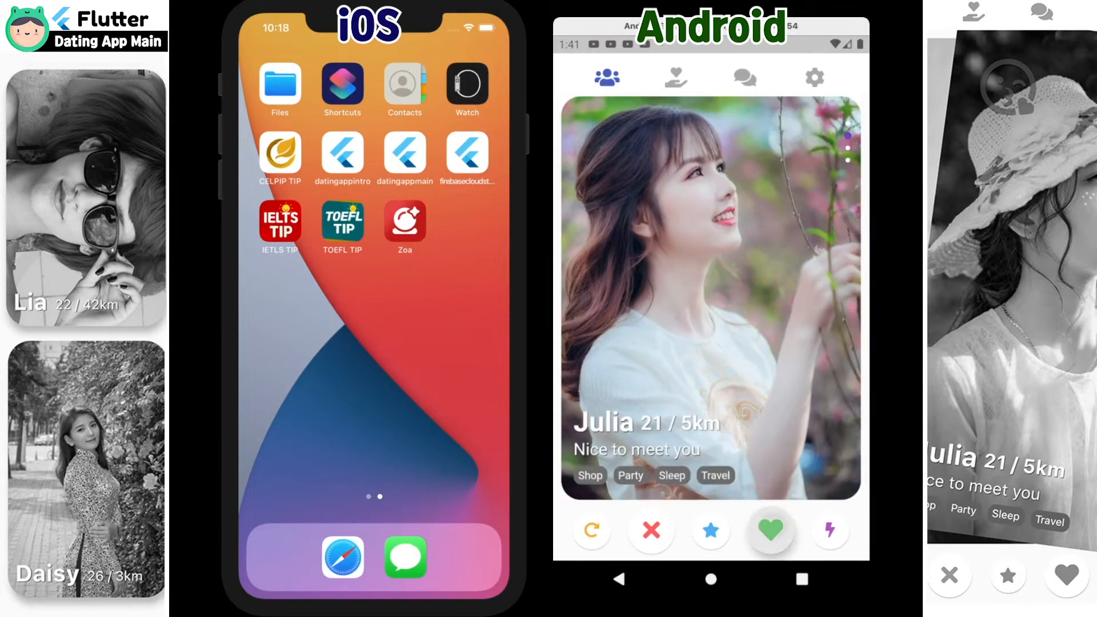
{"action": "left_click", "coordinate": [770, 530]}
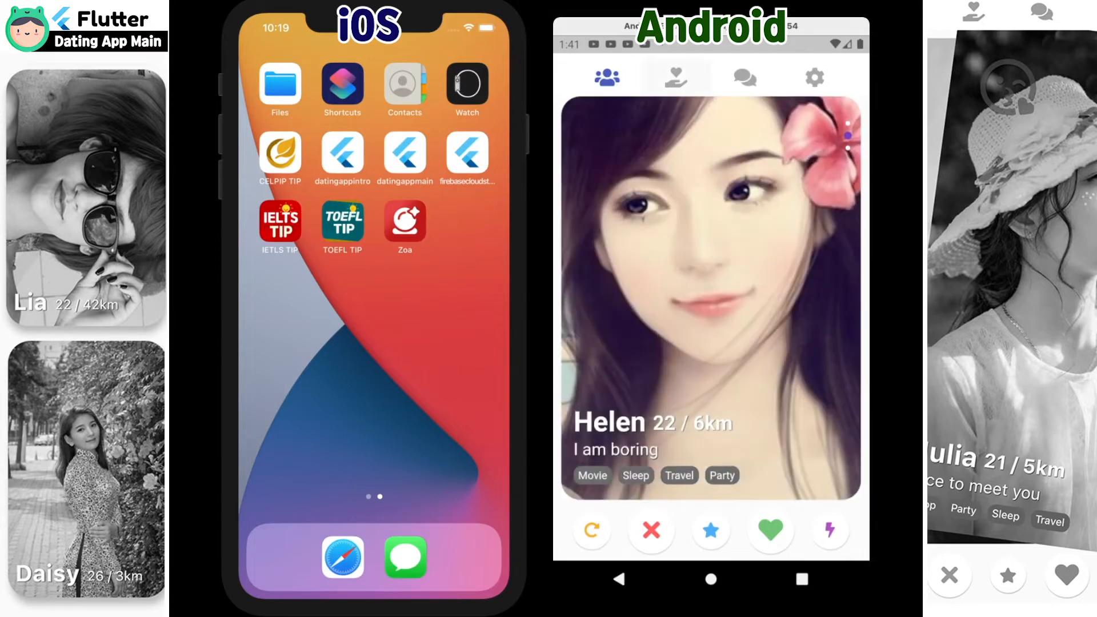
{"action": "left_click", "coordinate": [675, 78]}
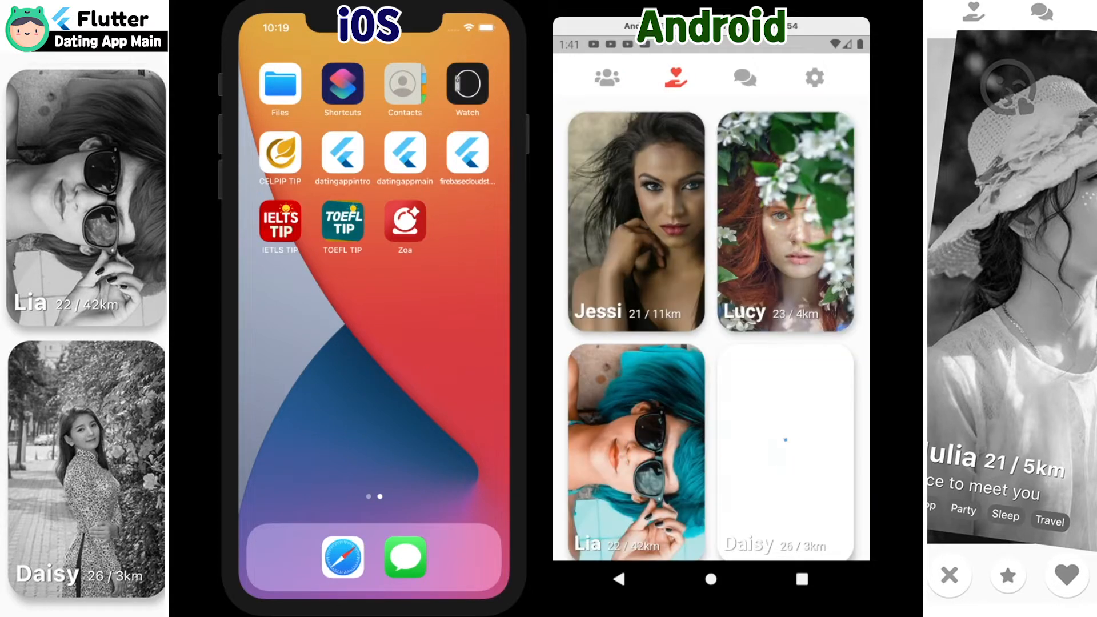
{"action": "left_click", "coordinate": [783, 451]}
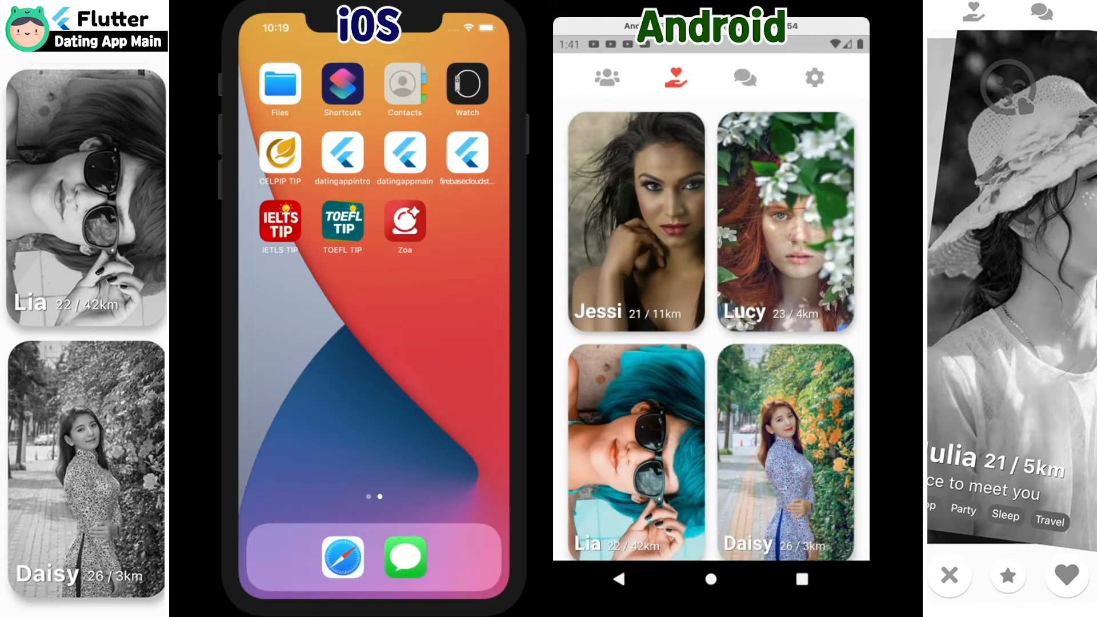
{"action": "left_click", "coordinate": [745, 77]}
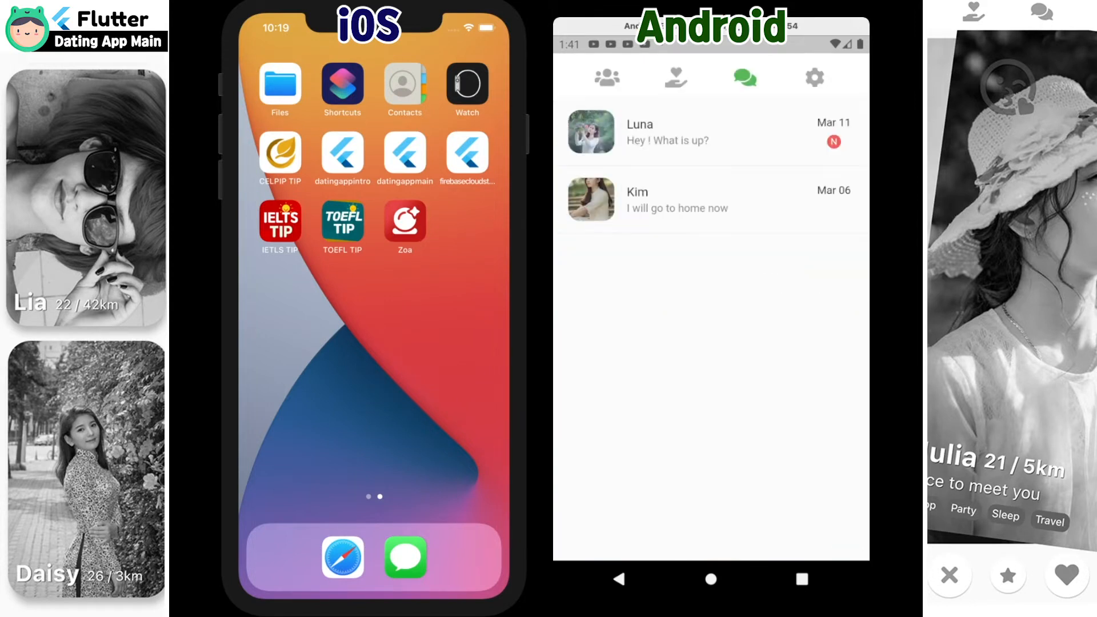
{"action": "left_click", "coordinate": [813, 77]}
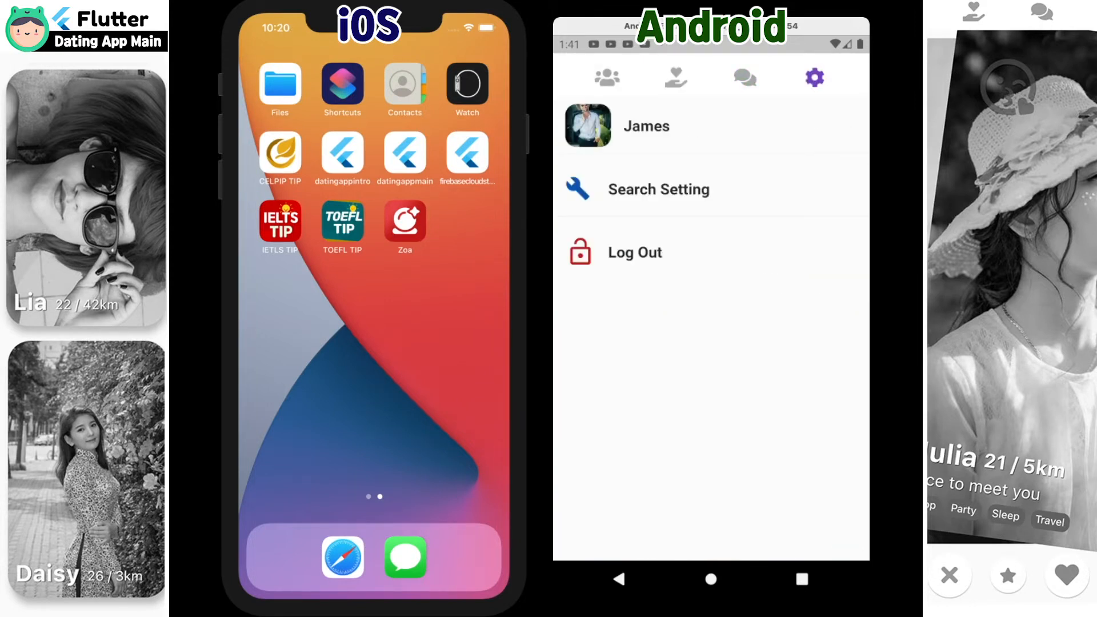
{"action": "left_click", "coordinate": [644, 125]}
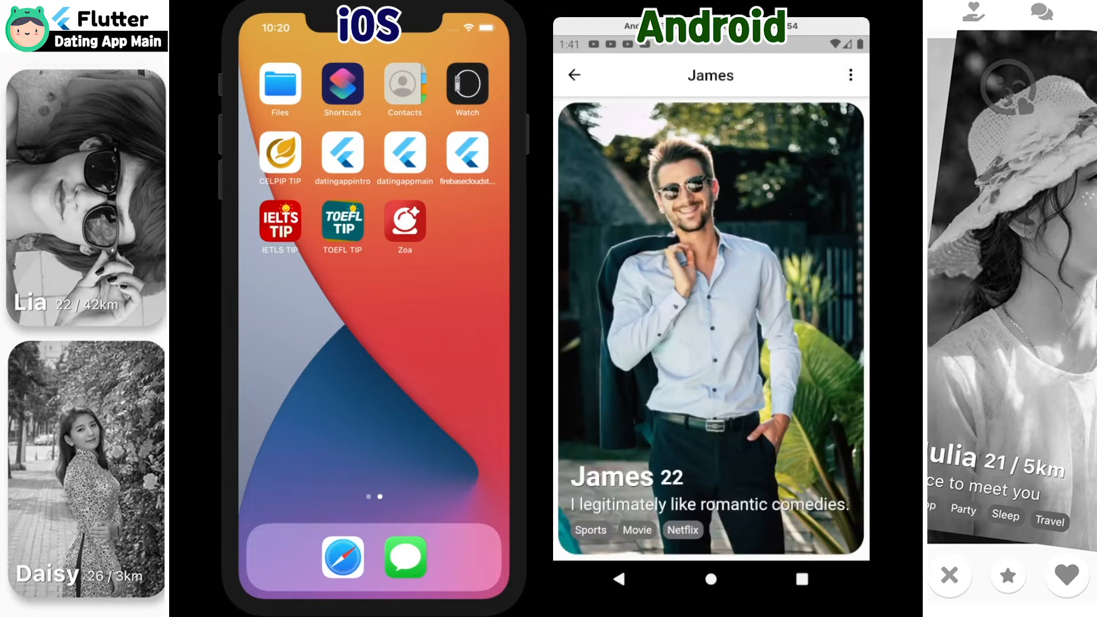
{"action": "left_click", "coordinate": [851, 75]}
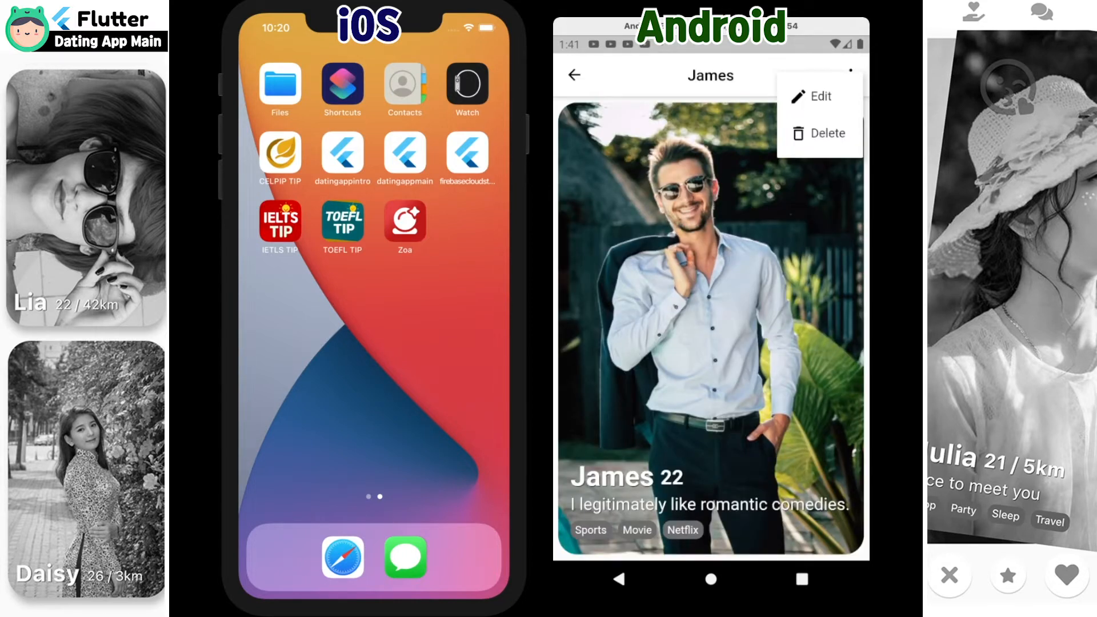
{"action": "left_click", "coordinate": [819, 96]}
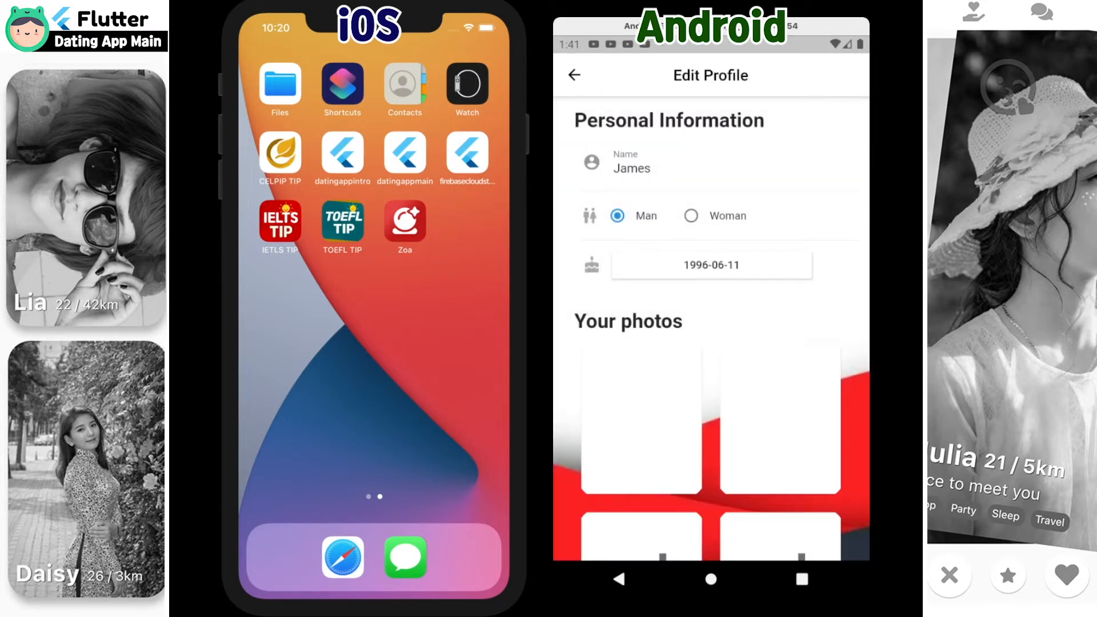
{"action": "scroll", "scroll_direction": "down", "scroll_amount": 3}
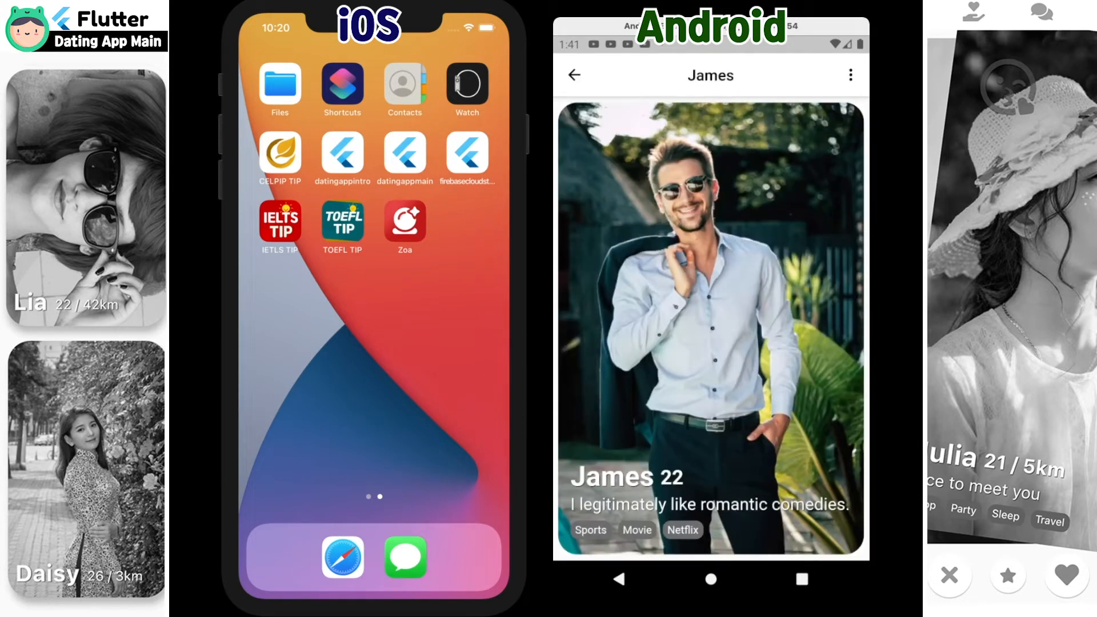
{"action": "left_click", "coordinate": [813, 77]}
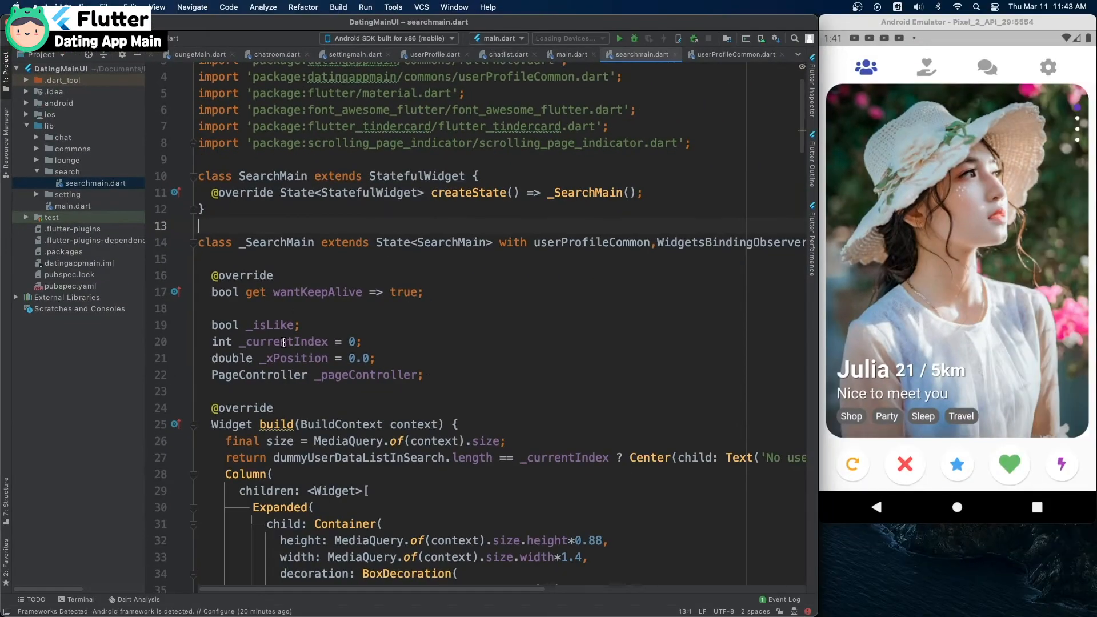
- Scroll searchmain.dart down to the TinderSwapCard widget
{"action": "scroll", "scroll_direction": "down", "scroll_amount": 3}
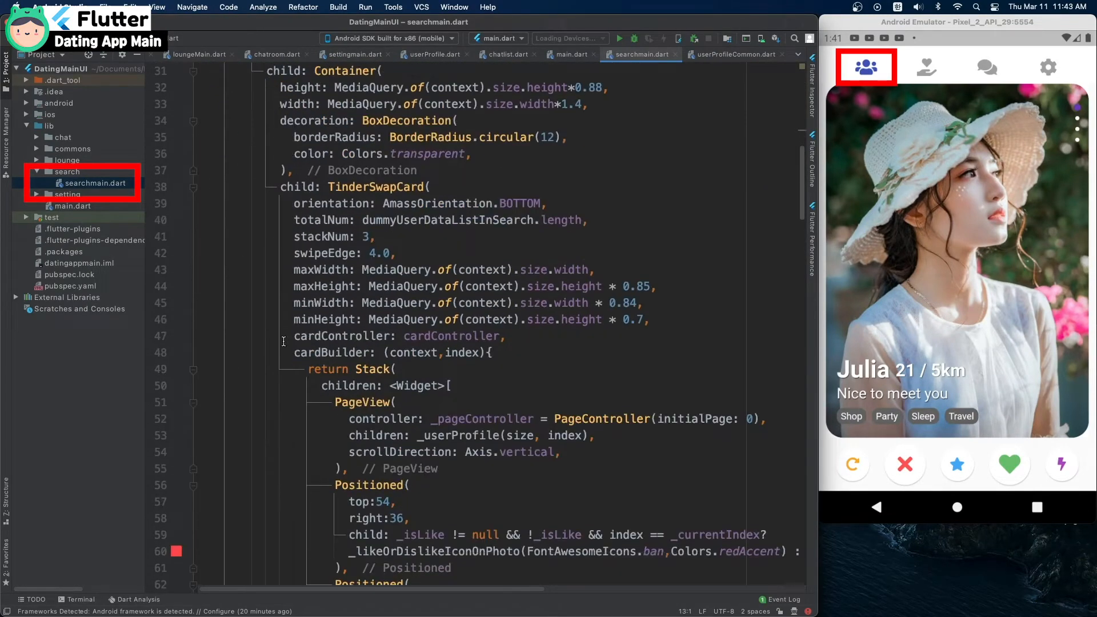
{"action": "scroll", "scroll_direction": "down", "scroll_amount": 3}
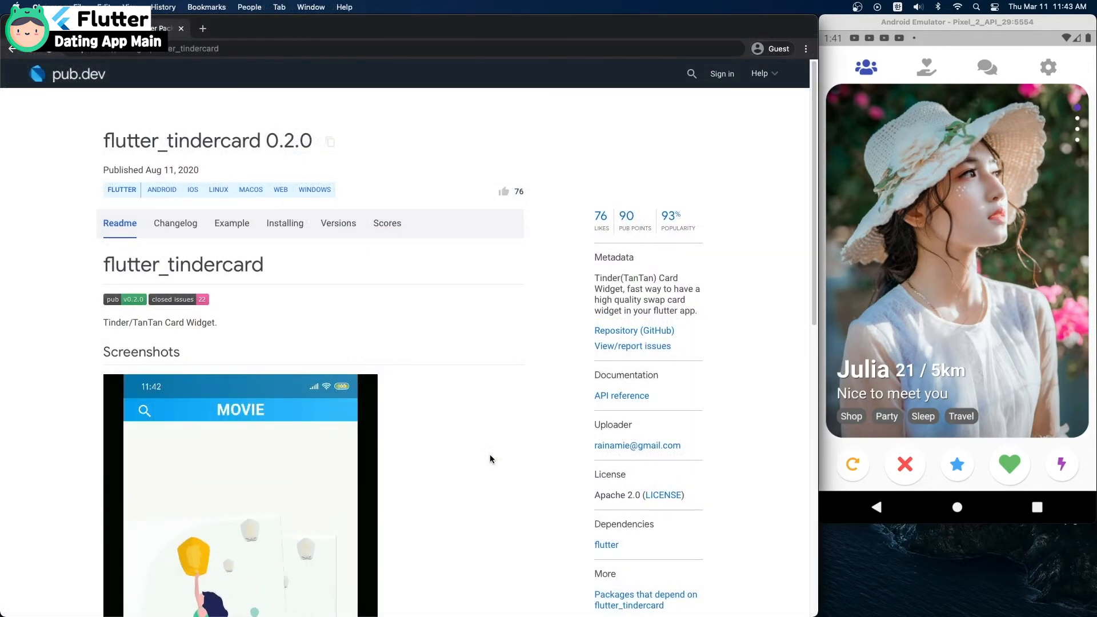
- Scroll through the flutter_tindercard 0.2.0 package page on pub.dev
{"action": "scroll", "scroll_direction": "down", "scroll_amount": 3}
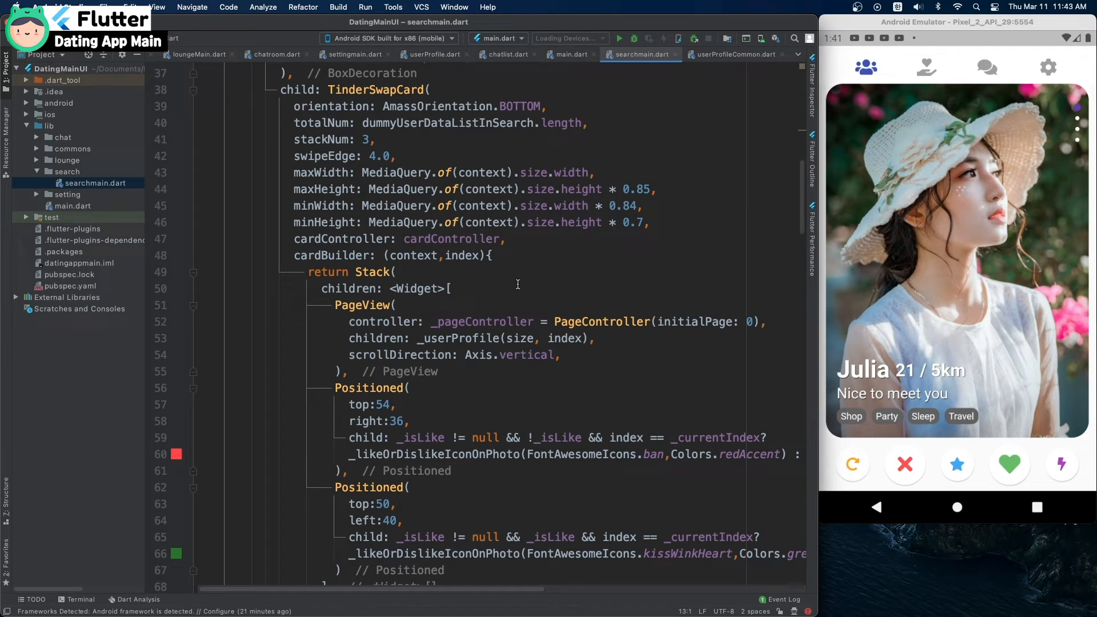
- Show Julia's second photo and scroll searchmain.dart past the like/dislike overlay Stack
{"action": "left_click", "coordinate": [353, 256]}
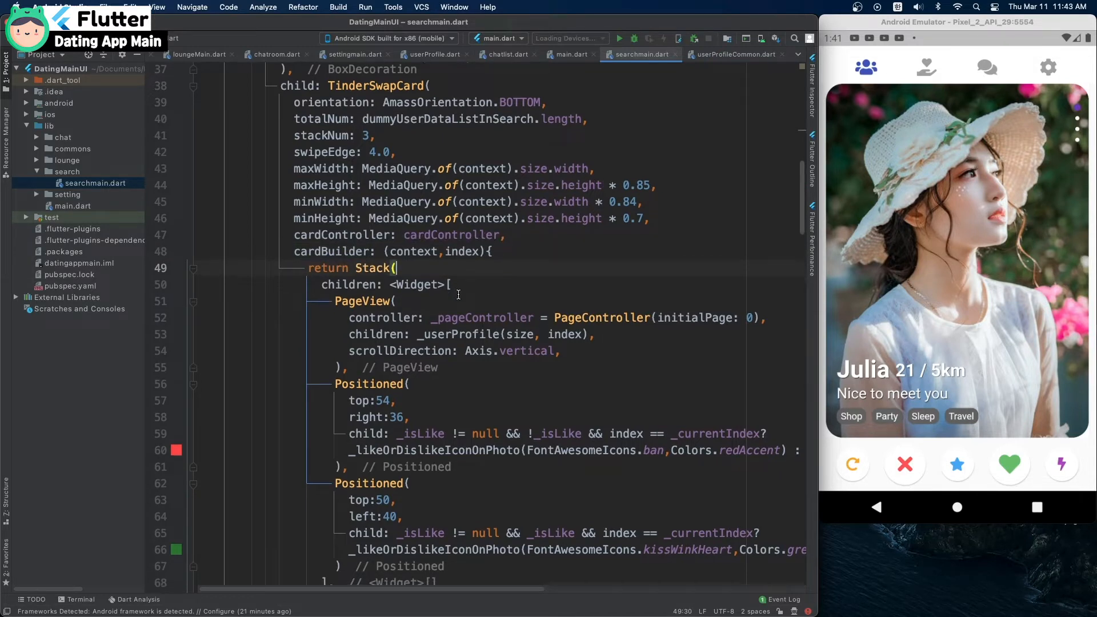
{"action": "scroll", "scroll_direction": "down", "scroll_amount": 3}
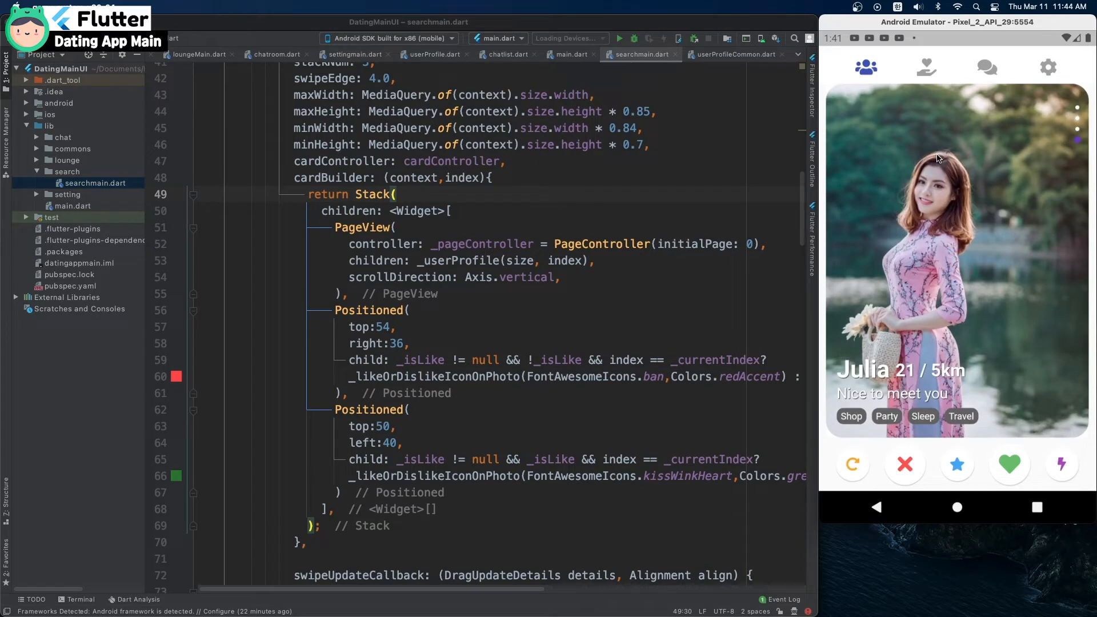
{"action": "mouse_move", "coordinate": [1020, 239]}
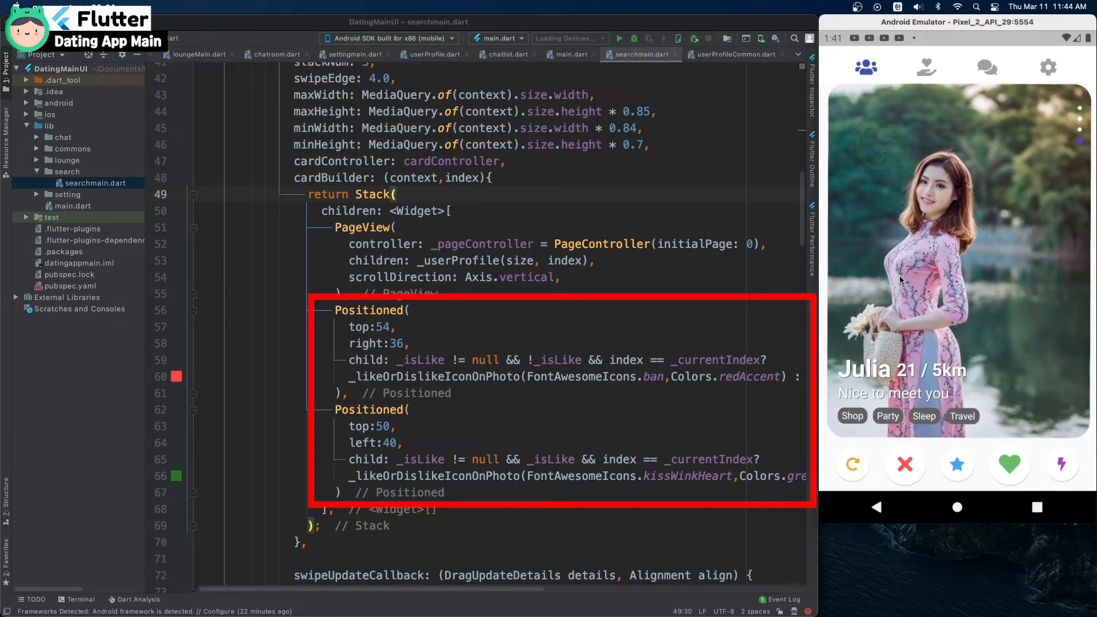
- Scroll to swipeUpdateCallback and swipe Julia's card away to show Lucy
{"action": "scroll", "scroll_direction": "down", "scroll_amount": 3}
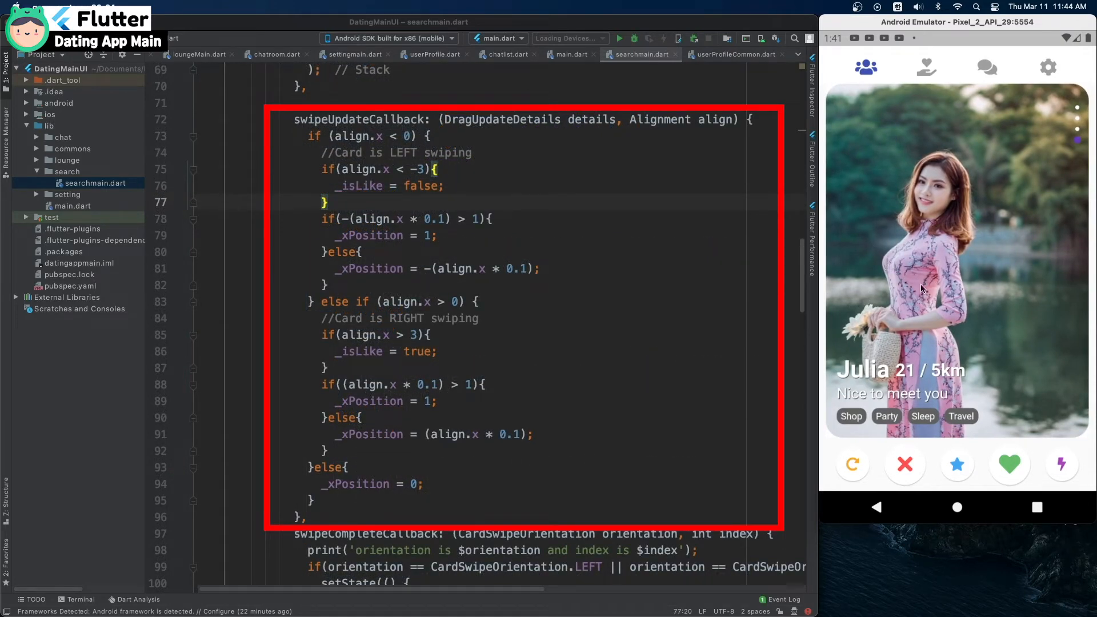
{"action": "left_click_drag", "start_coordinate": [944, 280], "coordinate": [1028, 308]}
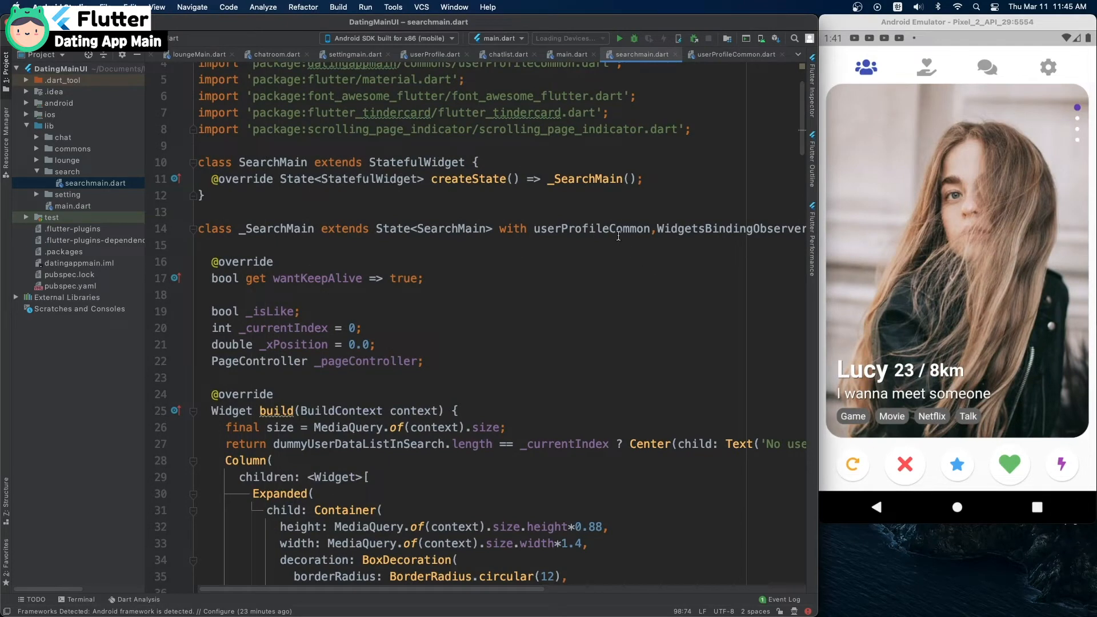
- Open commons/userProfileCommon.dart to view the interest-tag and bottom-button widgets
{"action": "double_click", "coordinate": [592, 228]}
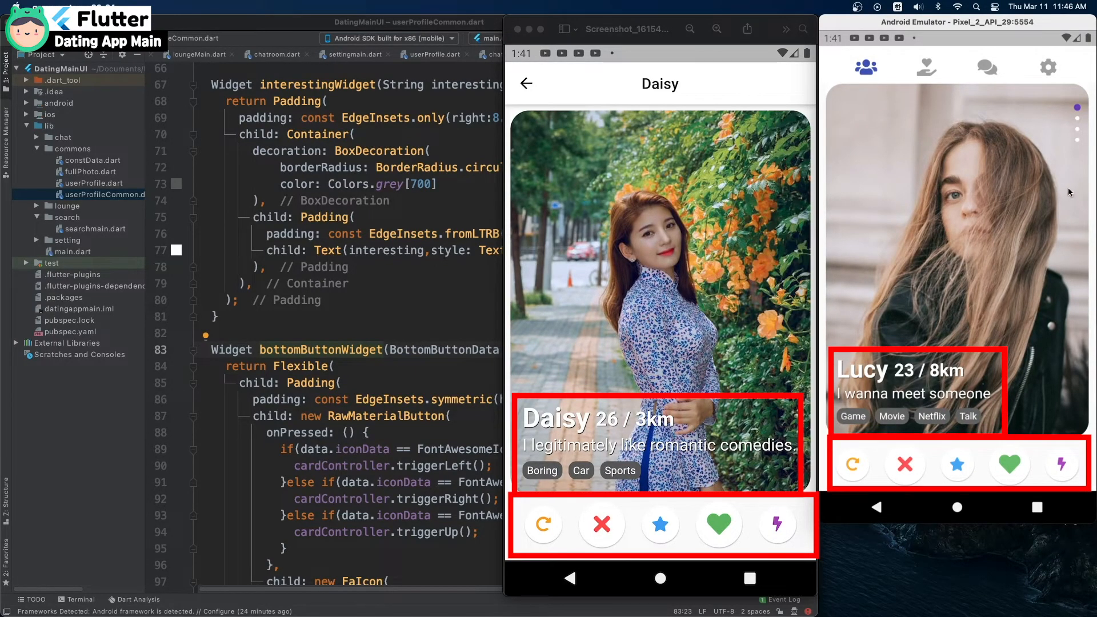
{"action": "mouse_move", "coordinate": [645, 151]}
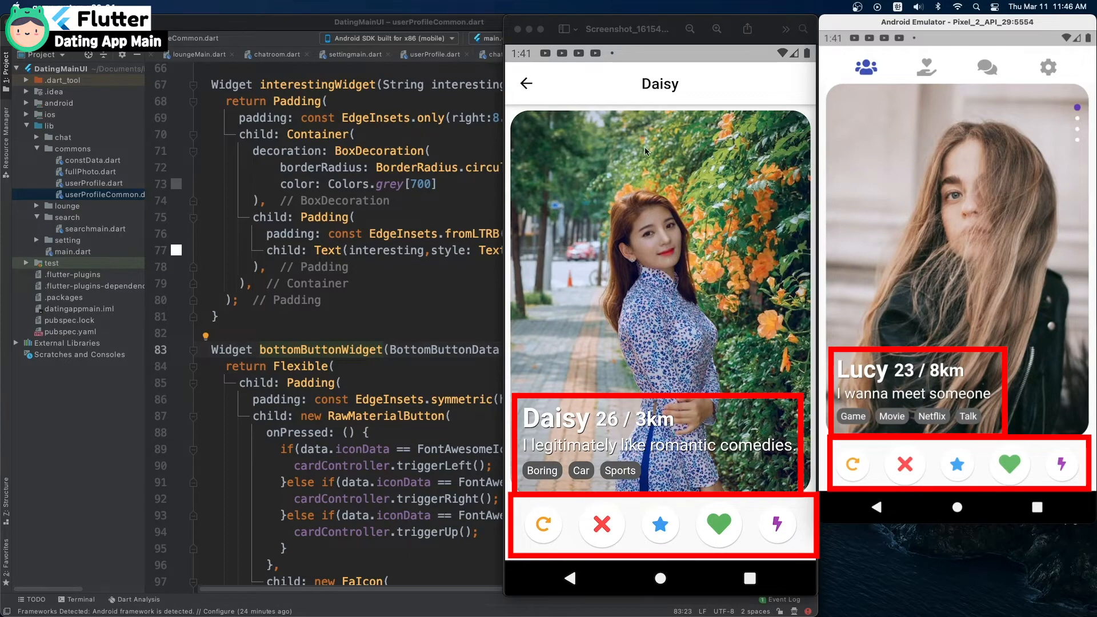
{"action": "mouse_move", "coordinate": [647, 301]}
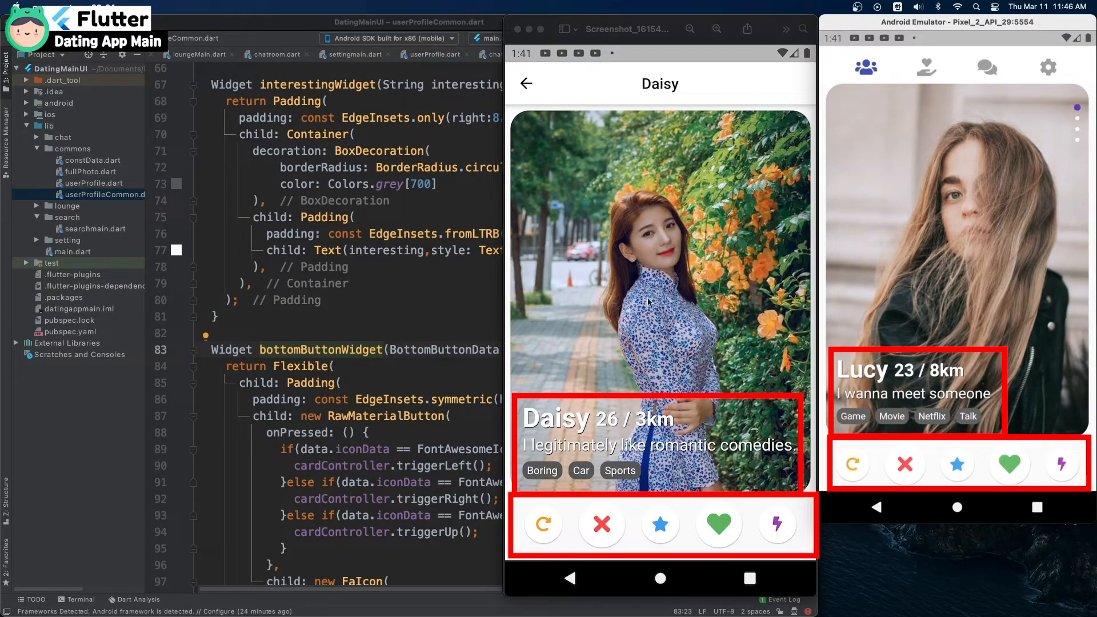
{"action": "mouse_move", "coordinate": [425, 321]}
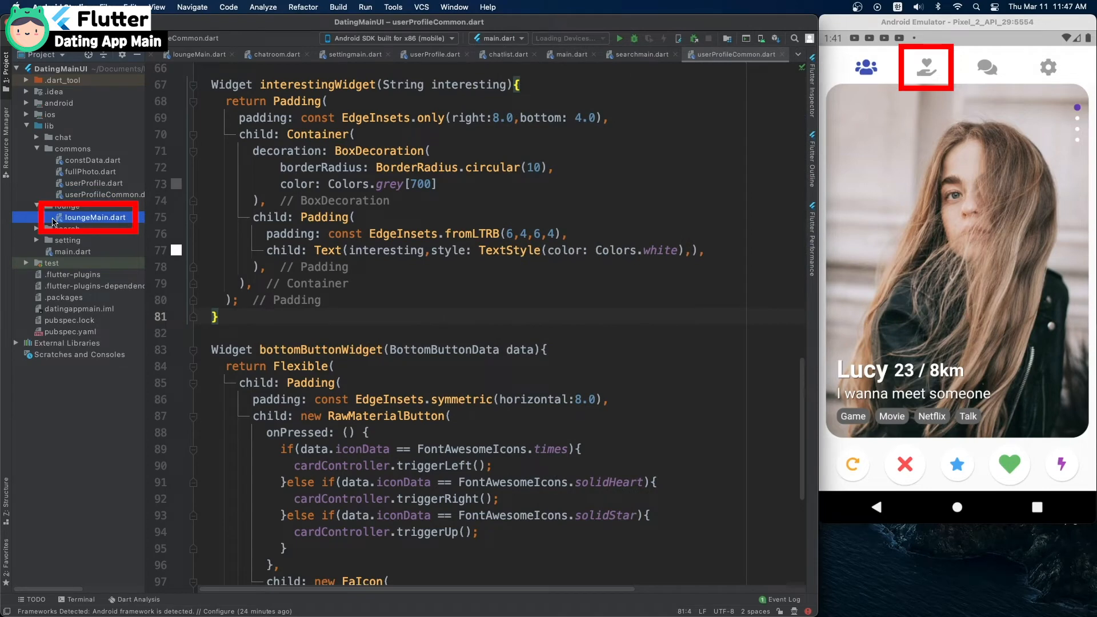
- Open loungeMain.dart, switch the app to the lounge tab, then open constData.dart
{"action": "left_click", "coordinate": [94, 217]}
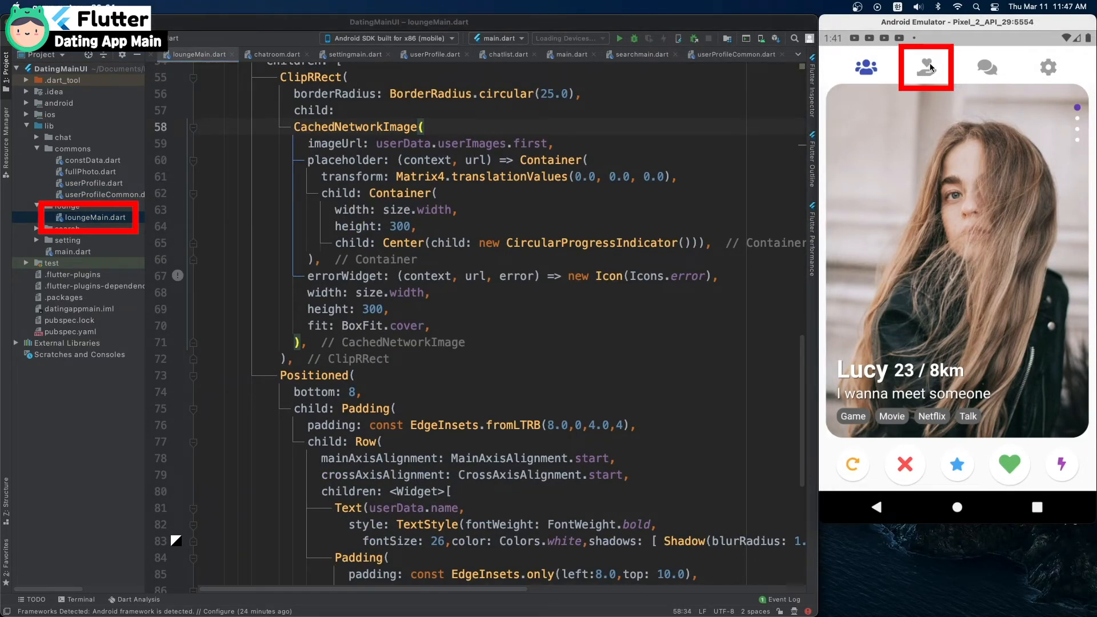
{"action": "left_click", "coordinate": [925, 67]}
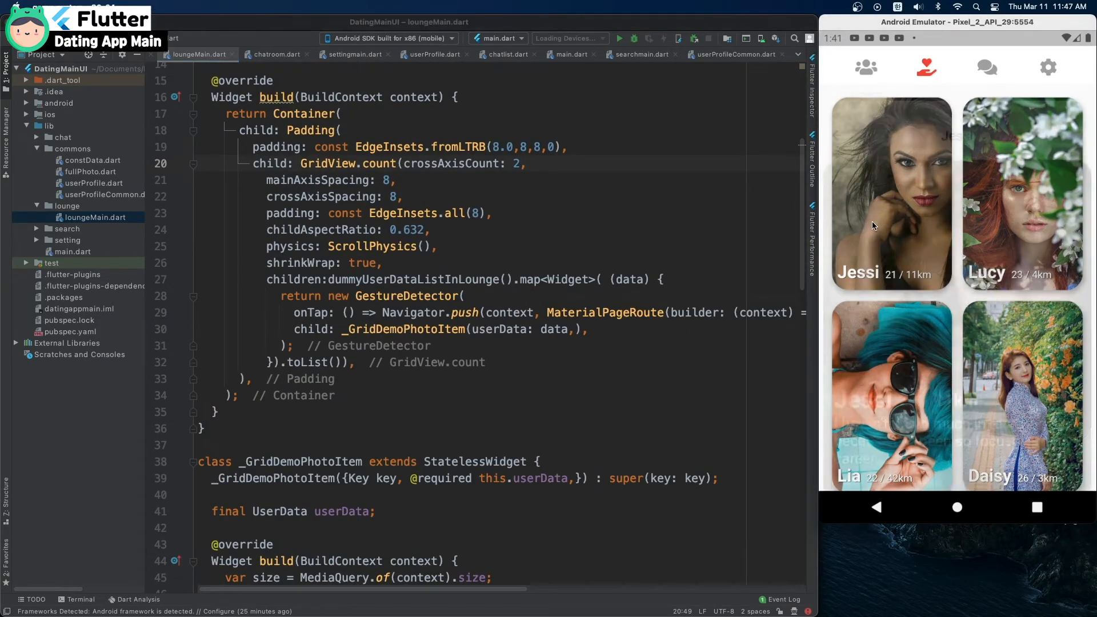
{"action": "left_click", "coordinate": [890, 193]}
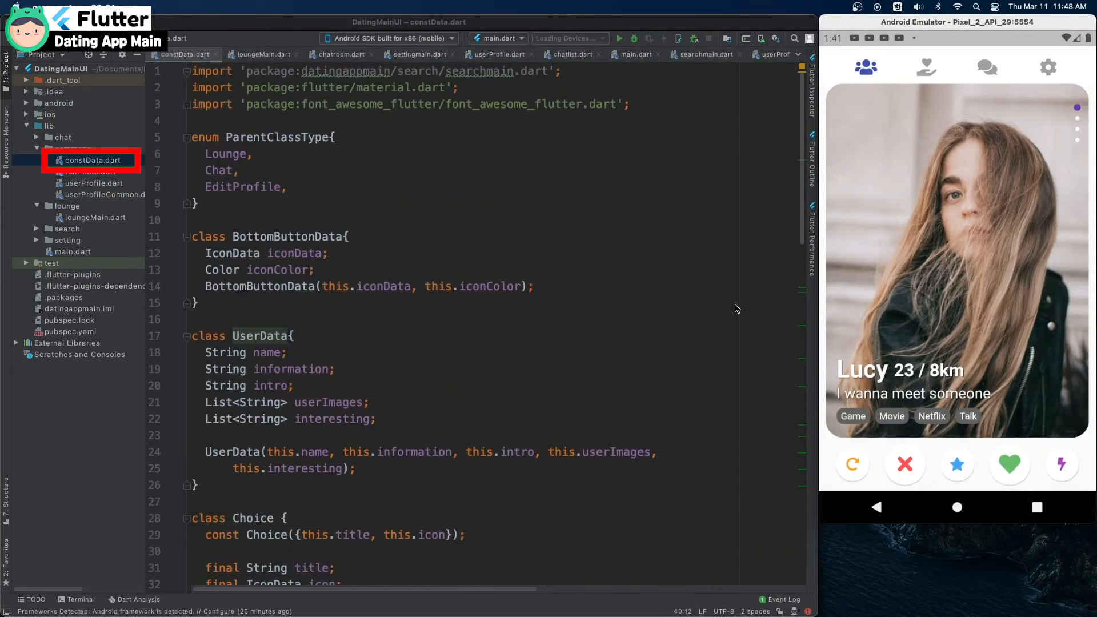
- Scroll to dummyUserDataListInLounge and bottomIconDataList, then switch the app to chats
{"action": "scroll", "scroll_direction": "down", "scroll_amount": 3}
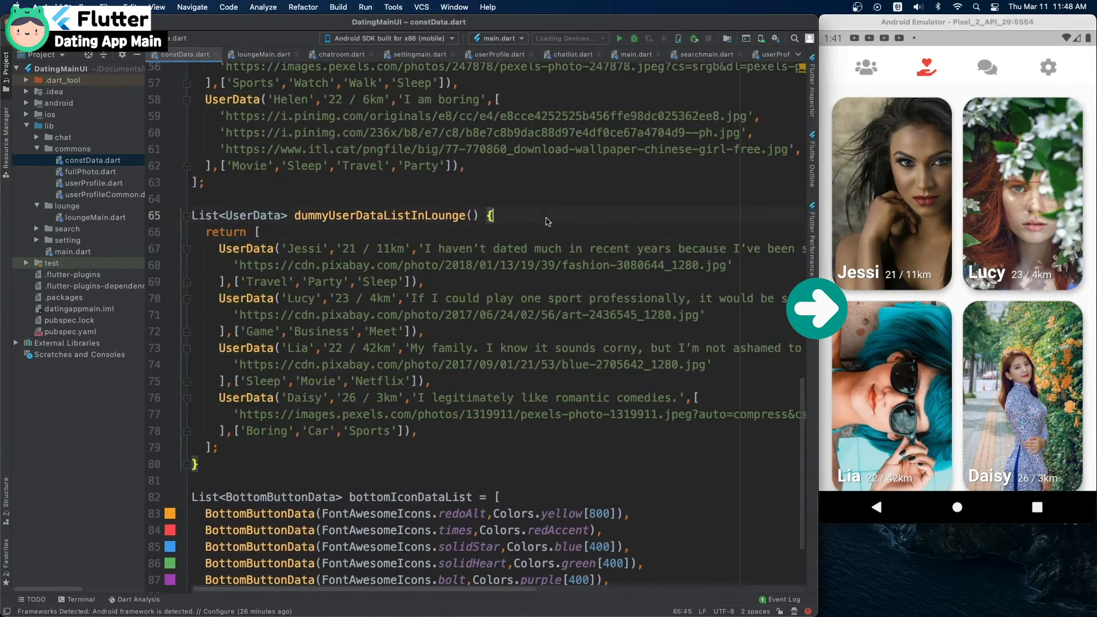
{"action": "scroll", "scroll_direction": "down", "scroll_amount": 3}
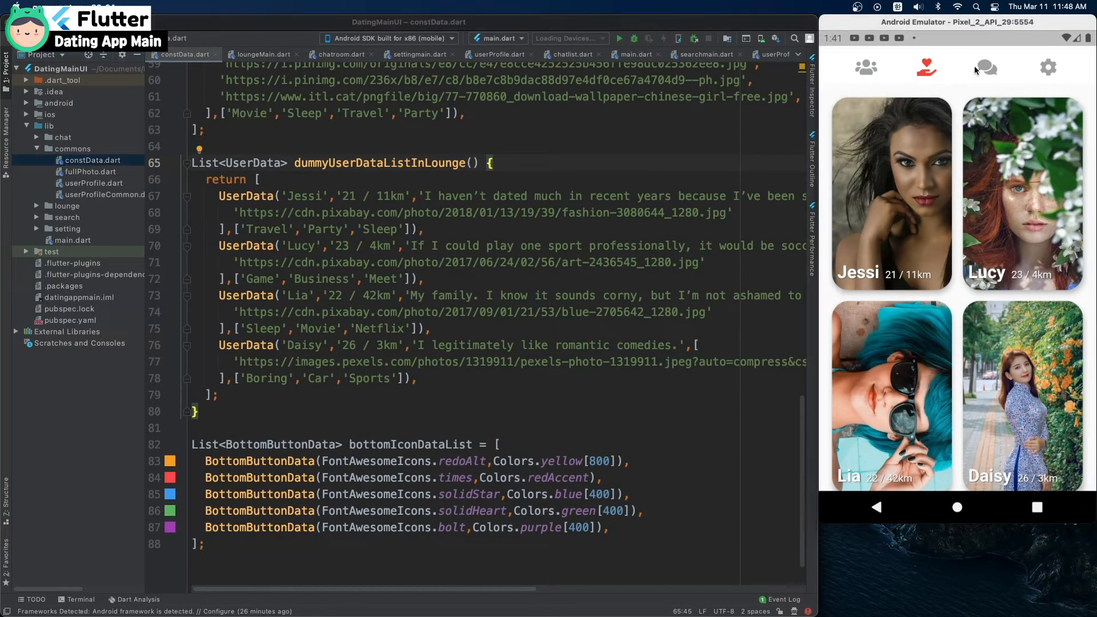
{"action": "left_click", "coordinate": [987, 68]}
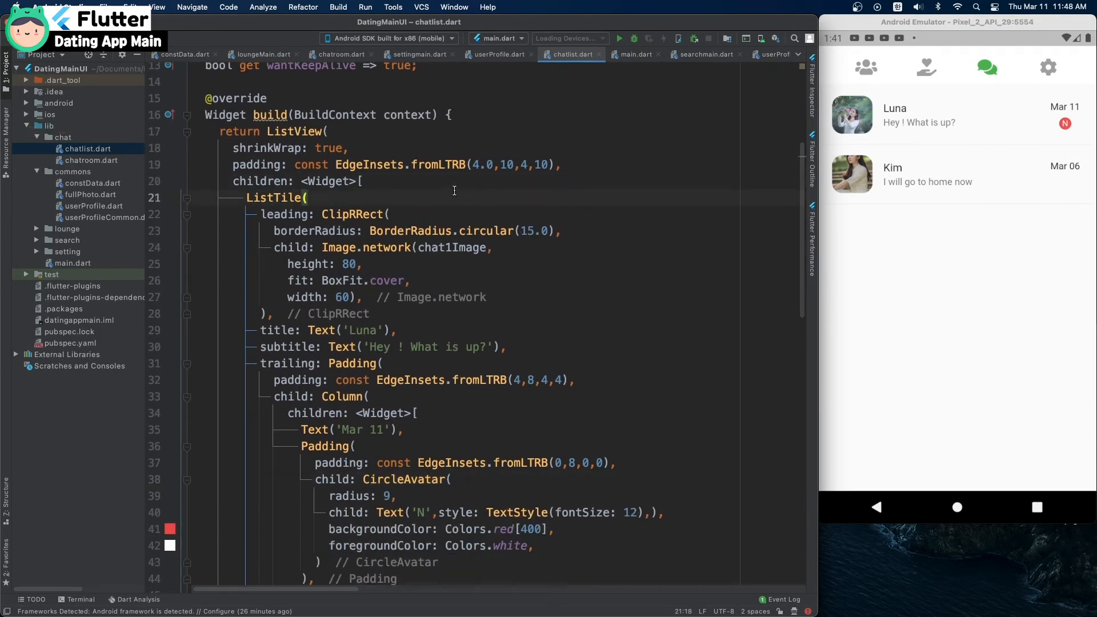
{"action": "mouse_move", "coordinate": [445, 189]}
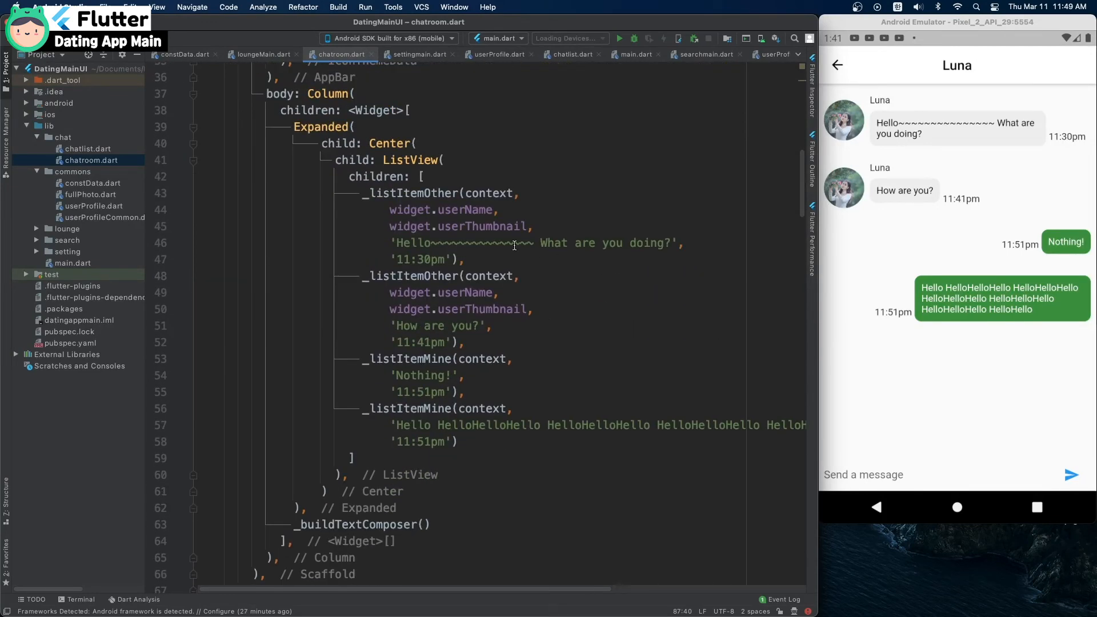
{"action": "left_click", "coordinate": [498, 210]}
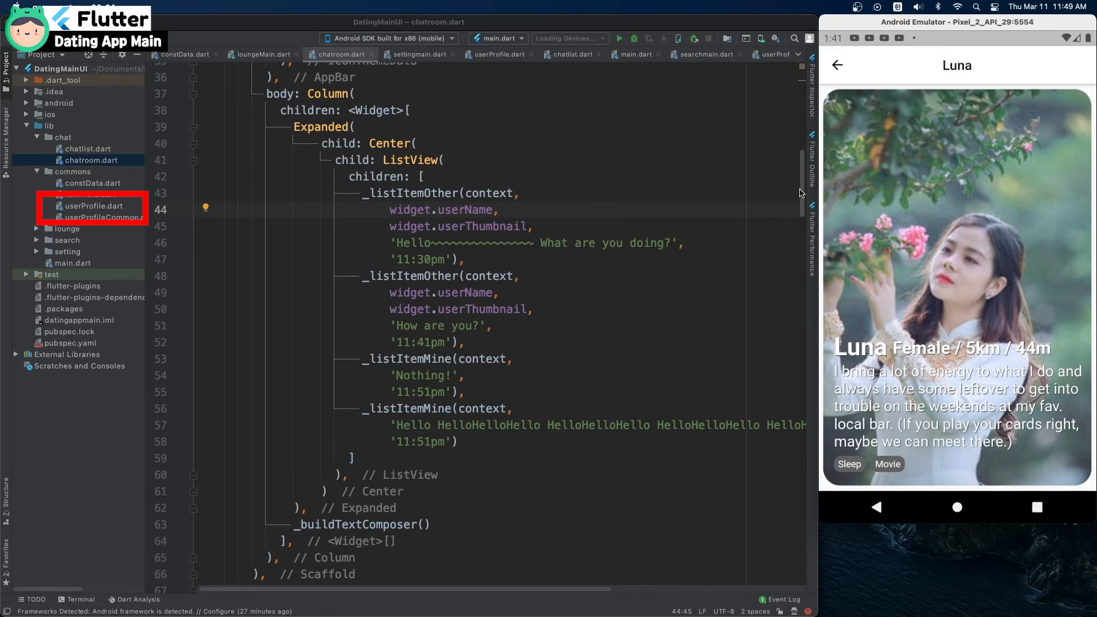
{"action": "scroll", "scroll_direction": "down", "scroll_amount": 3}
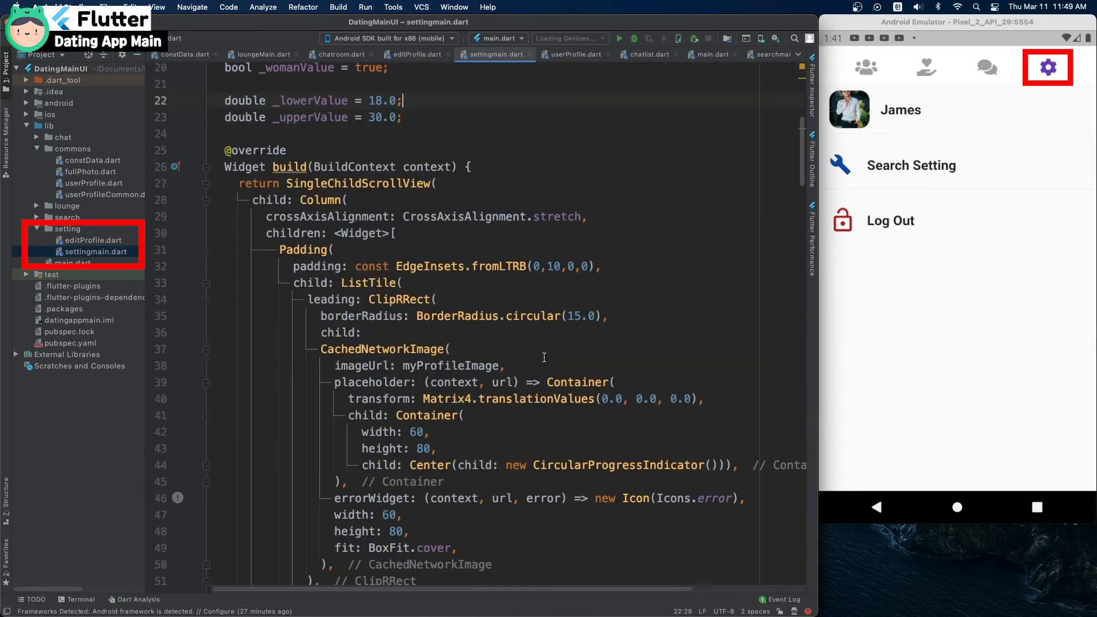
- Scroll settingmain.dart and collapse then re-expand the search settings section
{"action": "scroll", "scroll_direction": "down", "scroll_amount": 3}
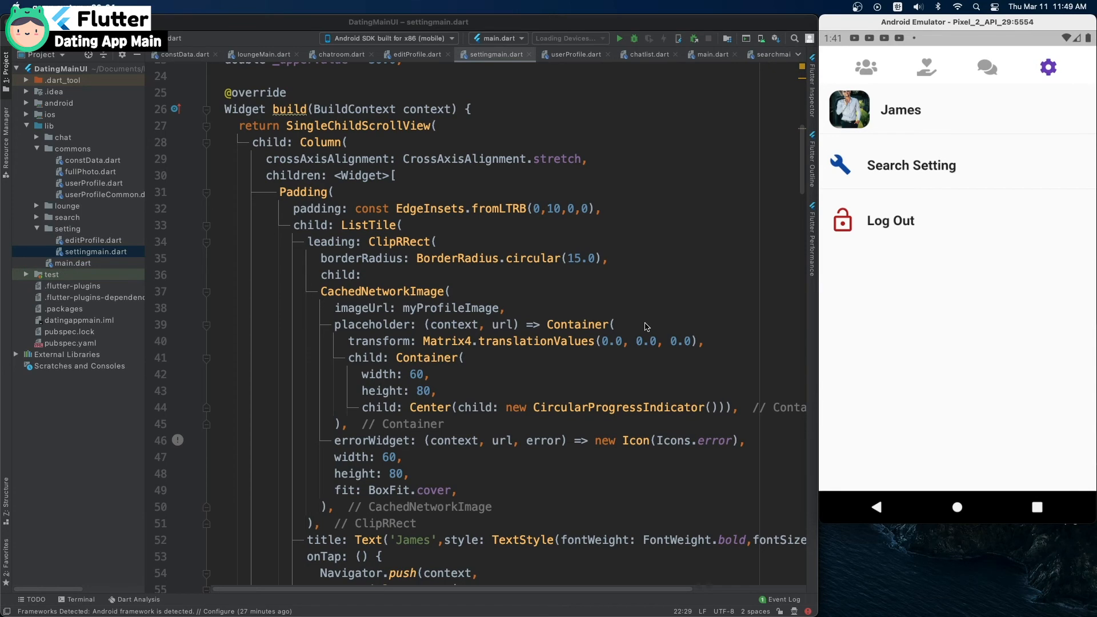
{"action": "scroll", "scroll_direction": "down", "scroll_amount": 3}
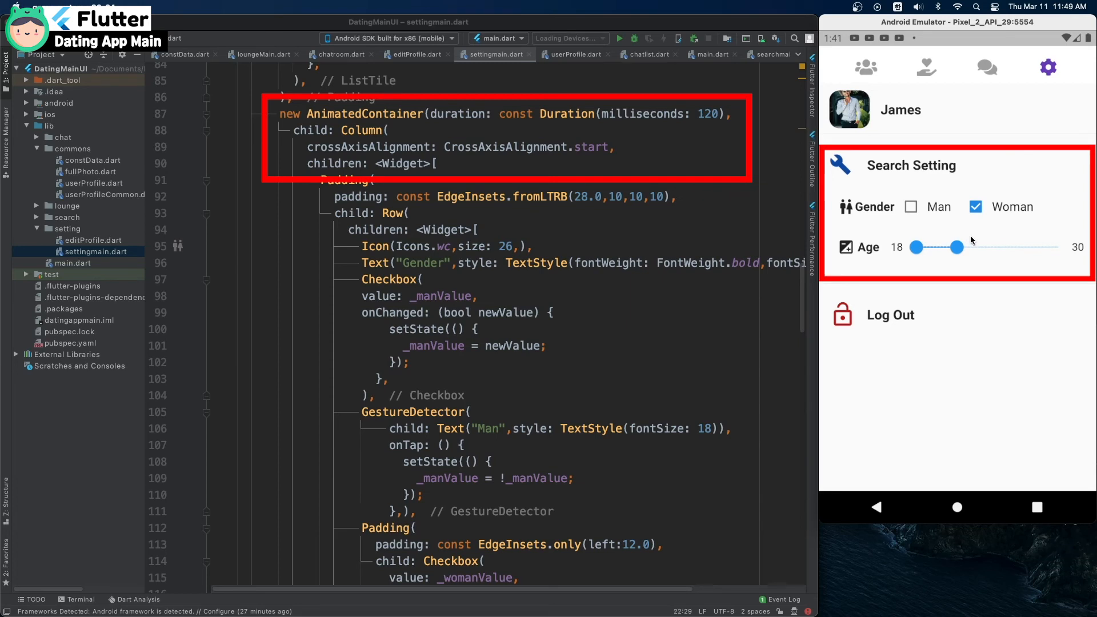
{"action": "left_click", "coordinate": [910, 165]}
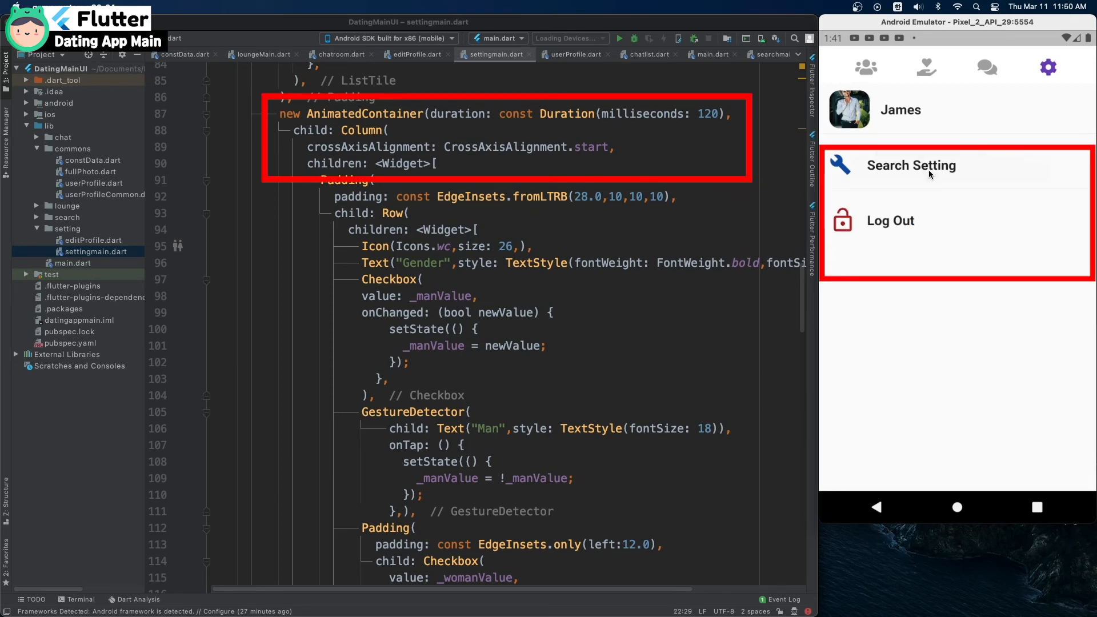
{"action": "left_click", "coordinate": [911, 165]}
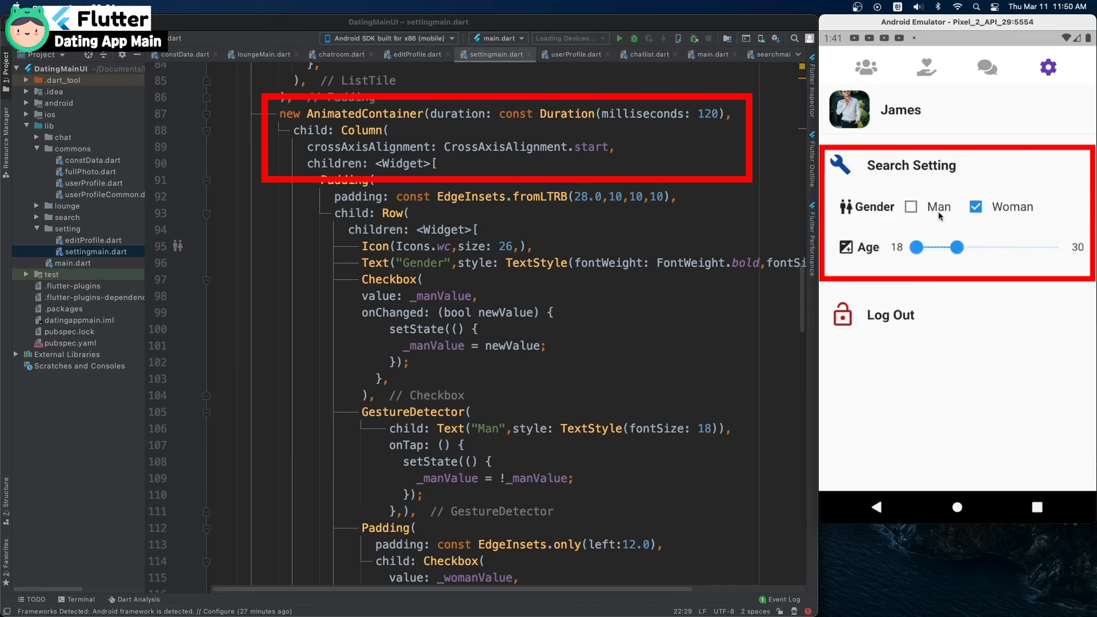
- Open James's own profile in the app and userProfile.dart in the editor
{"action": "left_click", "coordinate": [910, 206]}
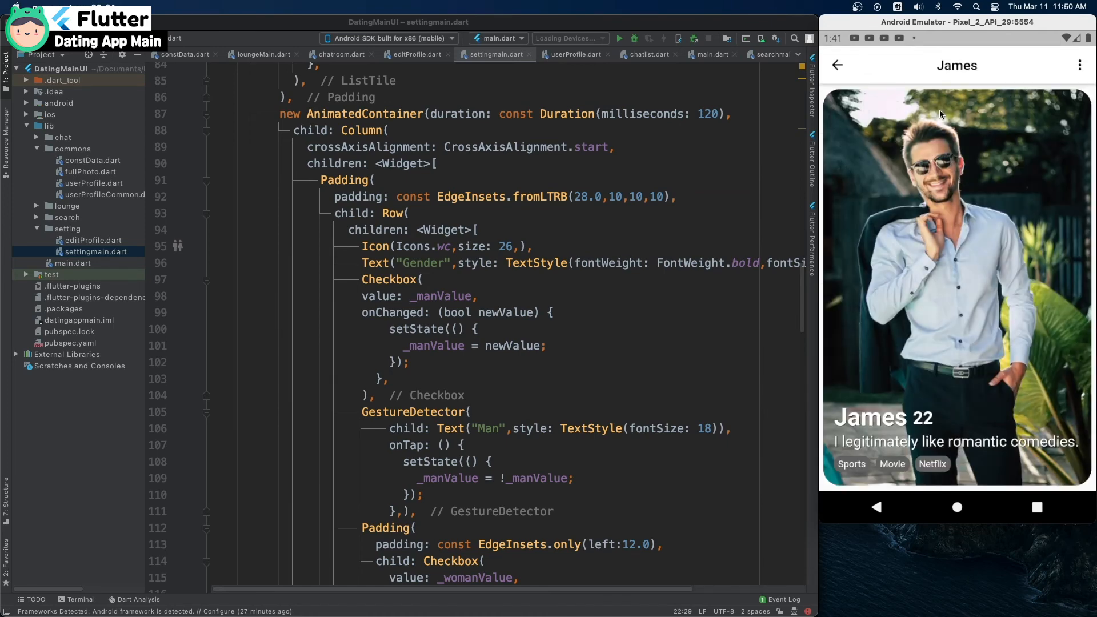
{"action": "mouse_move", "coordinate": [902, 149]}
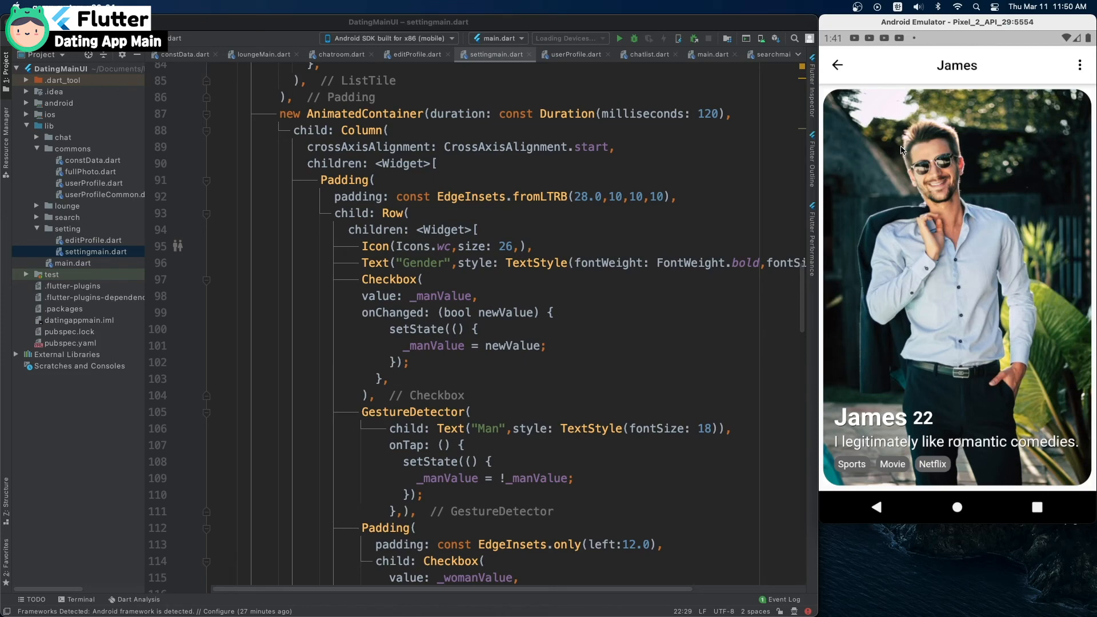
{"action": "left_click", "coordinate": [93, 183]}
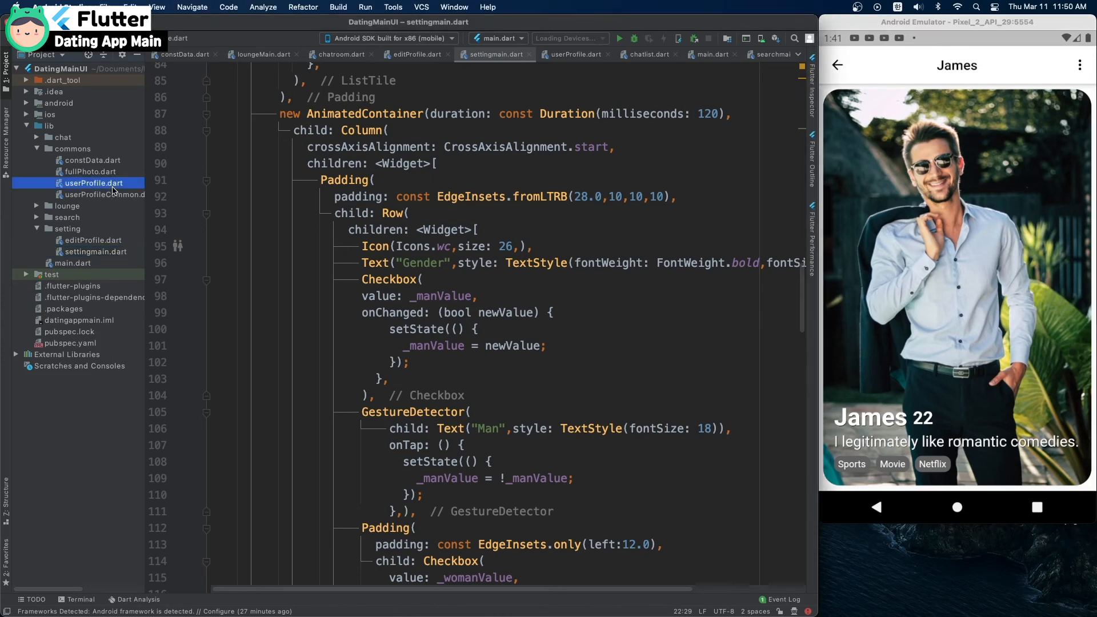
{"action": "left_click", "coordinate": [93, 183]}
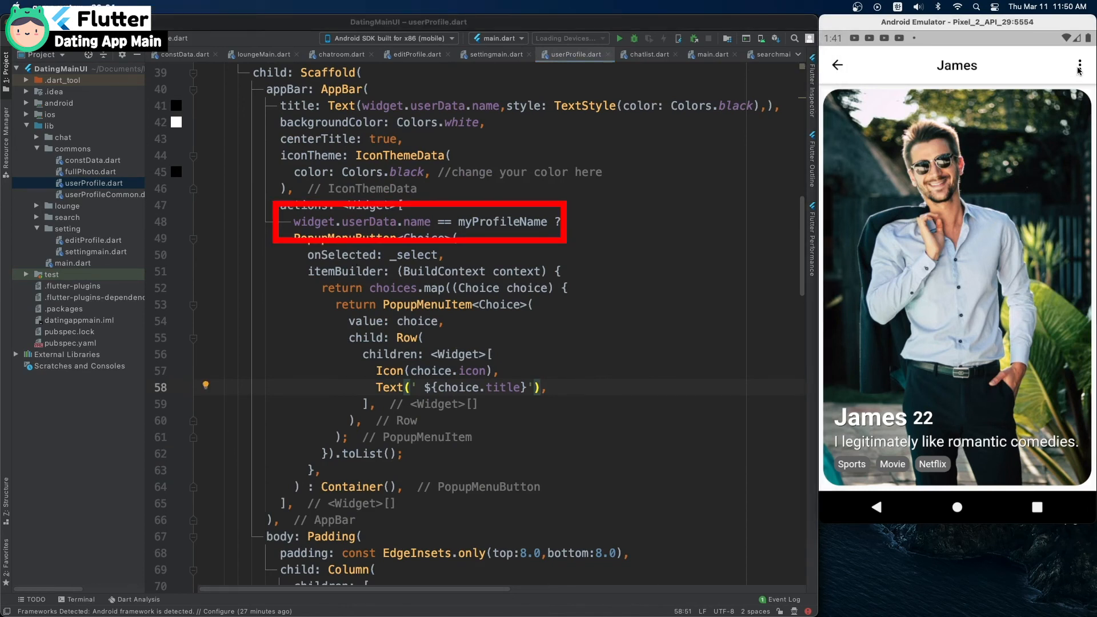
{"action": "left_click", "coordinate": [1079, 66]}
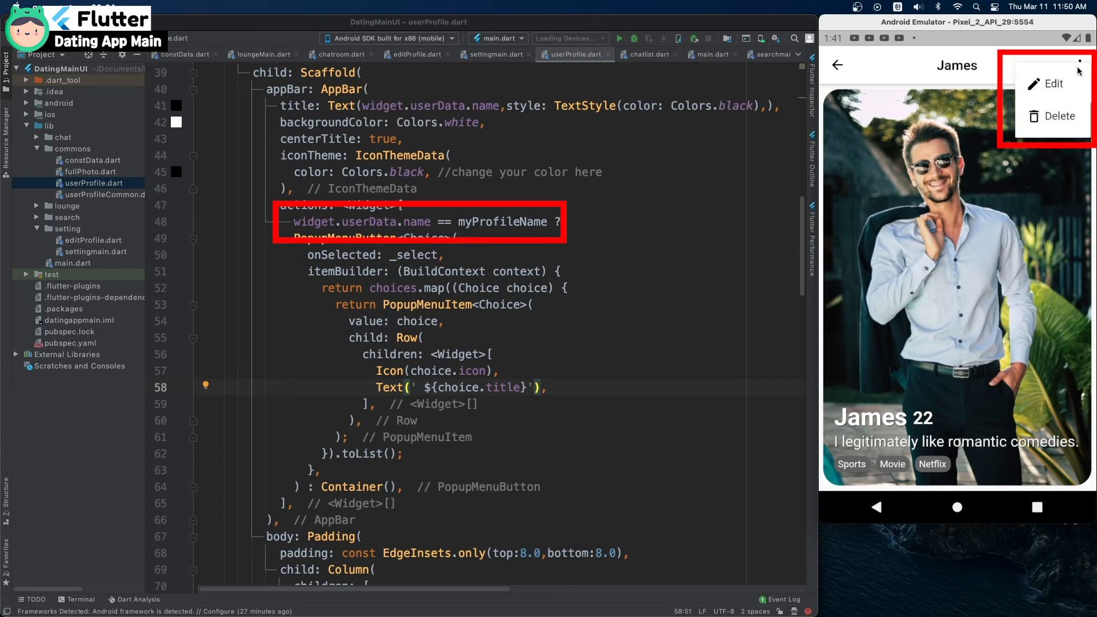
{"action": "mouse_move", "coordinate": [1068, 73]}
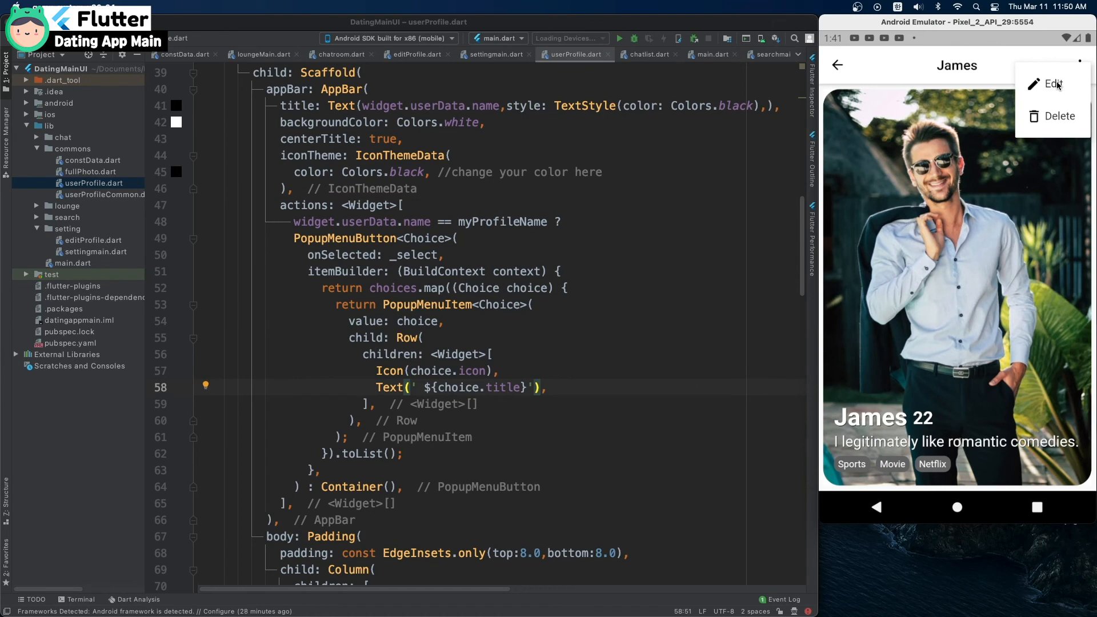
{"action": "left_click", "coordinate": [1052, 84]}
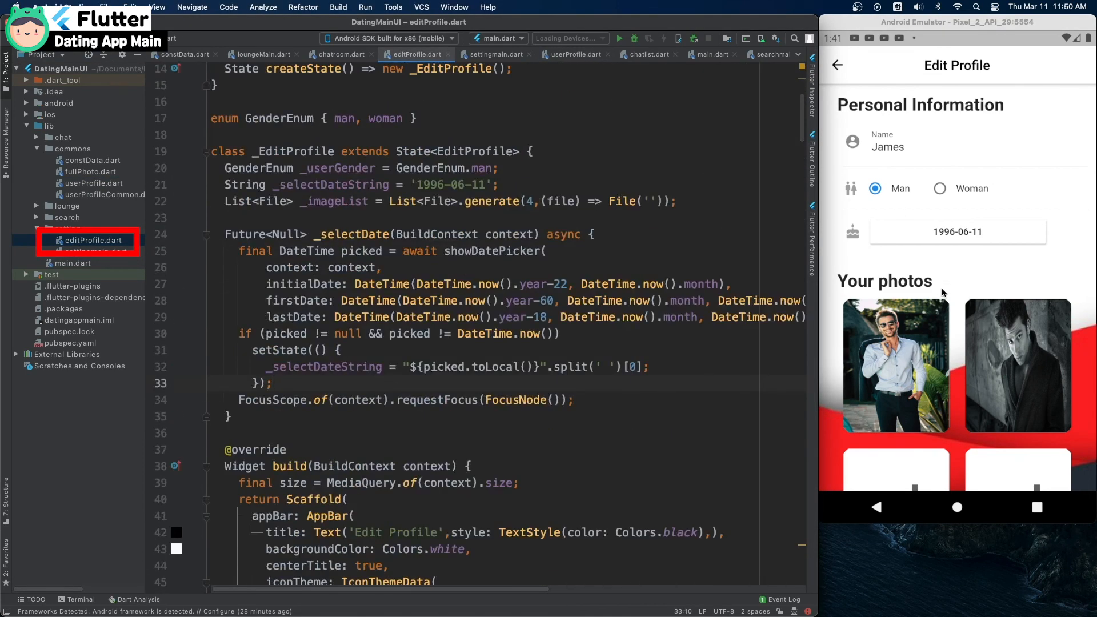
- Scroll the Edit Profile screen to the photo slots and Introduce text
{"action": "scroll", "scroll_direction": "down", "scroll_amount": 3}
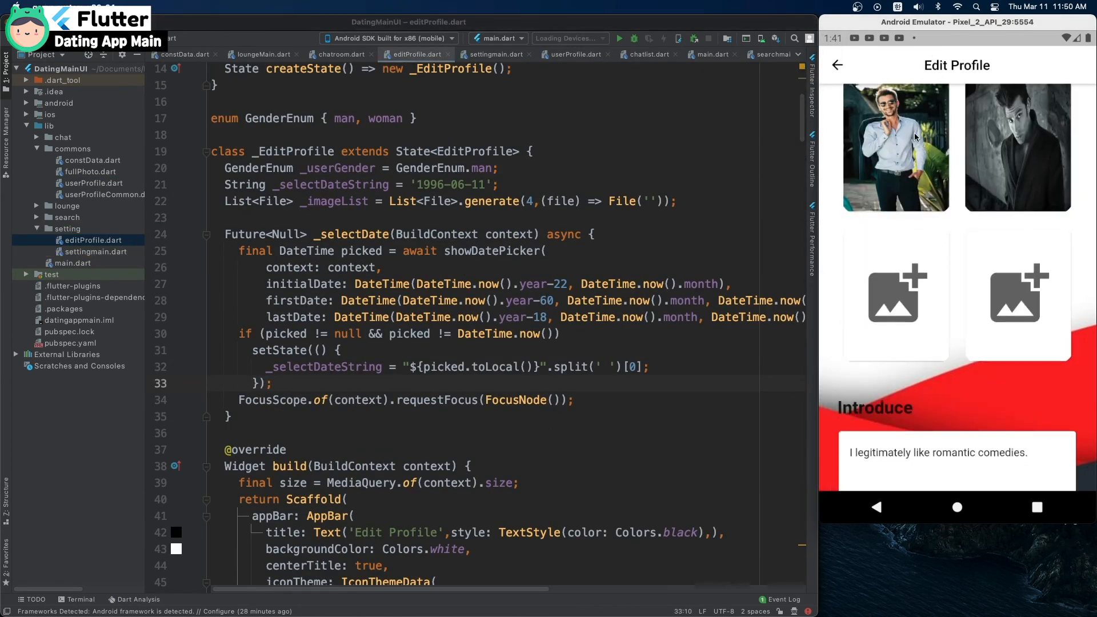